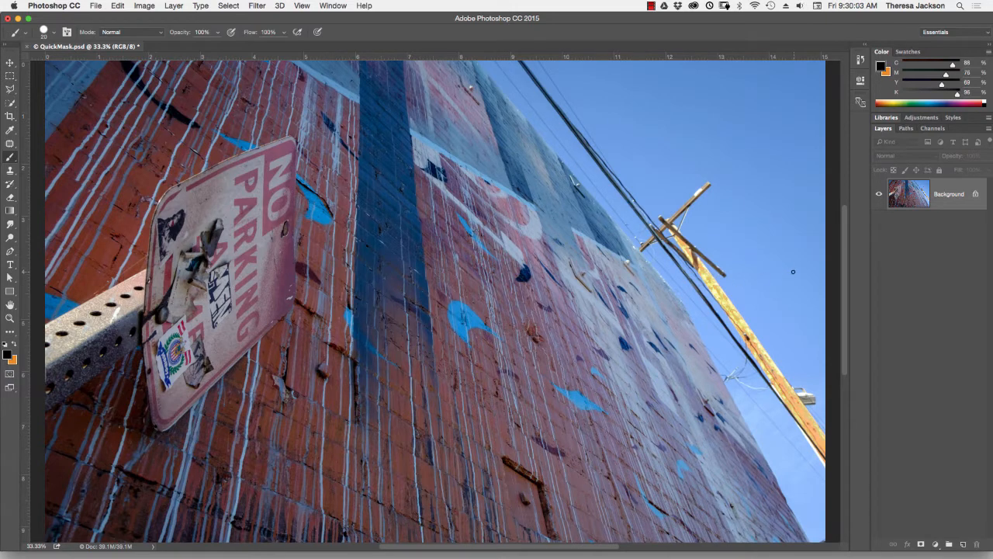
# With the Channels panel shown, select a rectangle across the wall and start Save Selection.
pyautogui.click(934, 127)
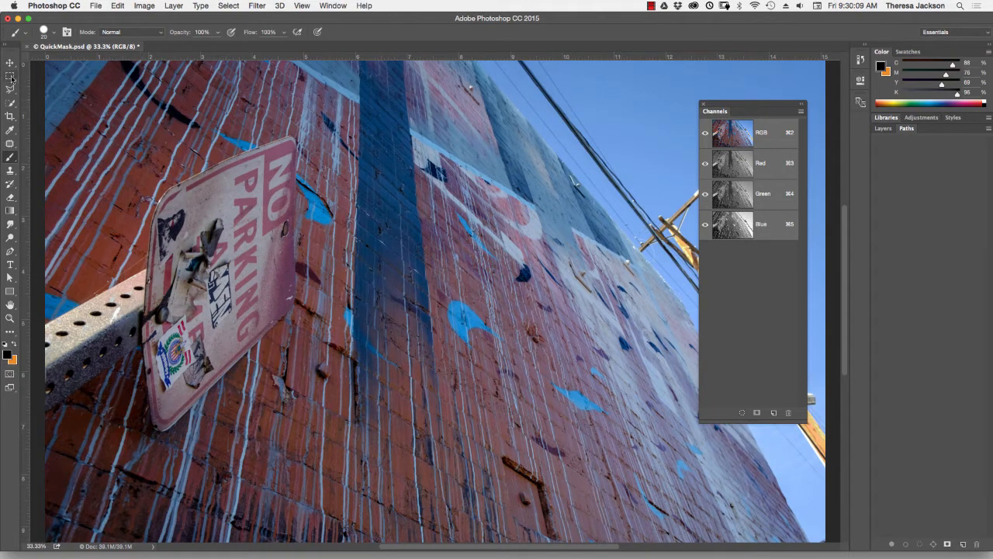
pyautogui.moveTo(301, 171); pyautogui.dragTo(577, 440)
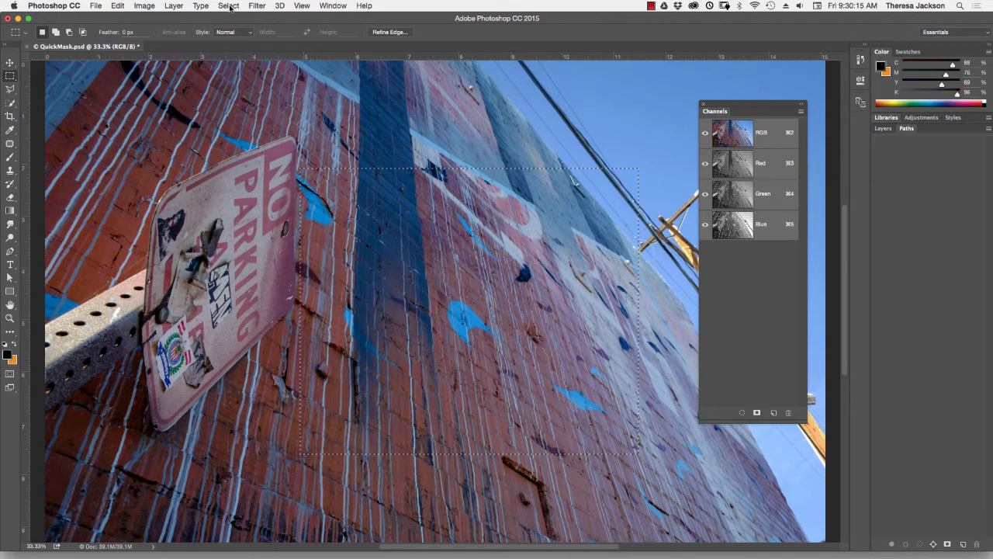
pyautogui.click(228, 6)
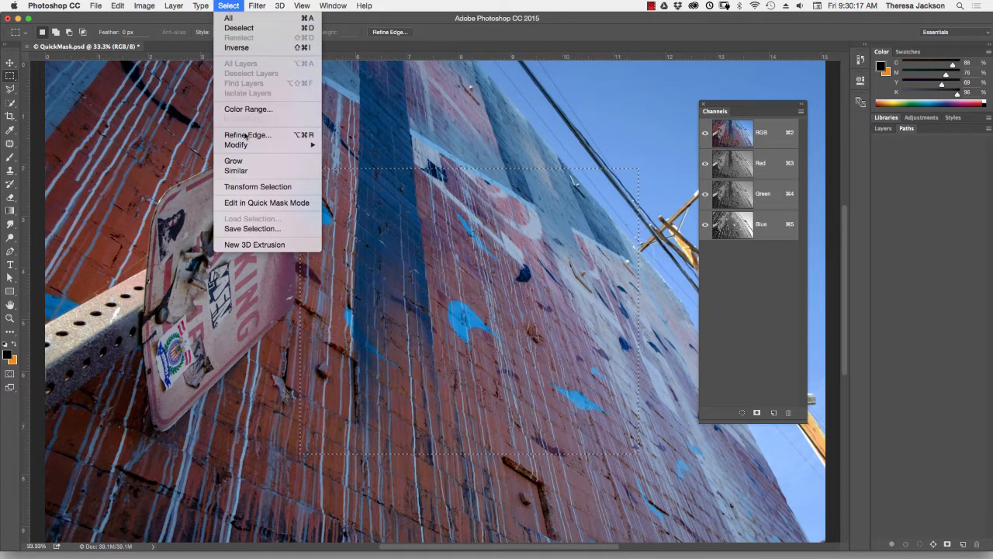
pyautogui.click(251, 228)
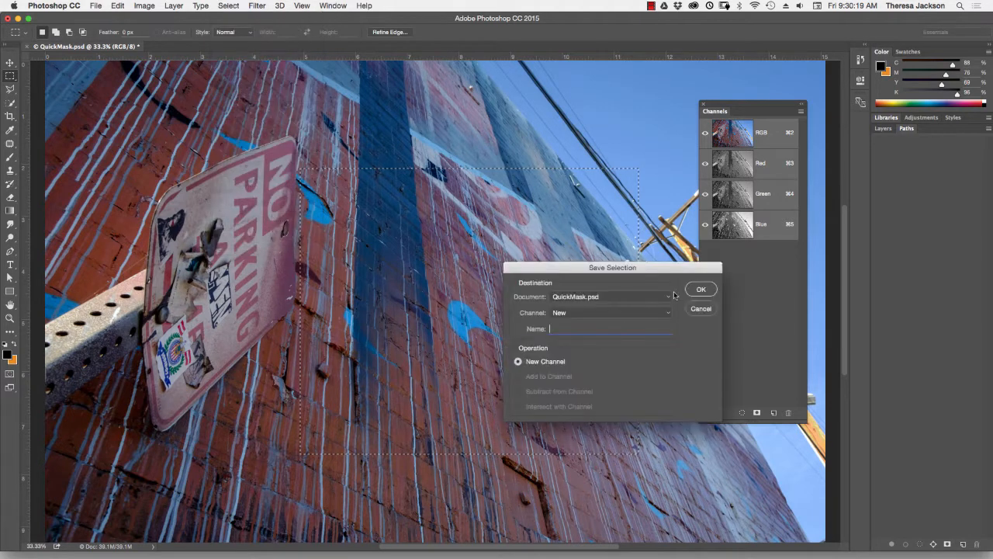
# Save the rectangle as channel Alpha 1, then reload Alpha 1 as a selection.
pyautogui.click(702, 289)
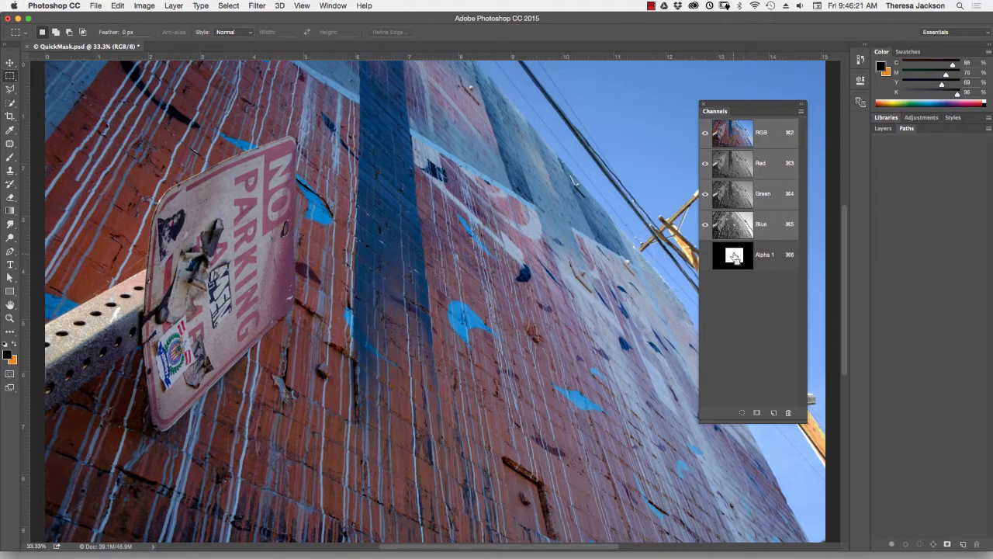
pyautogui.click(733, 254)
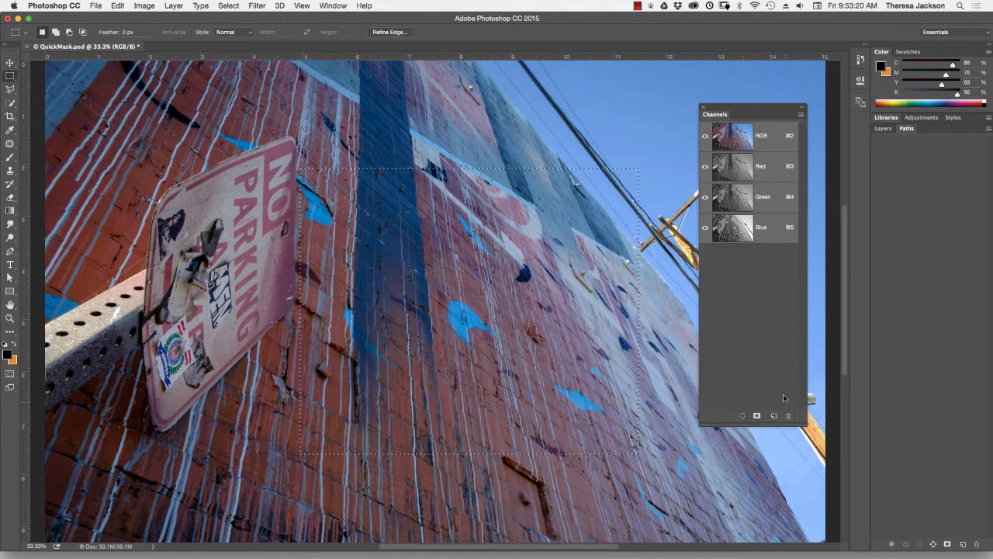
pyautogui.moveTo(578, 200)
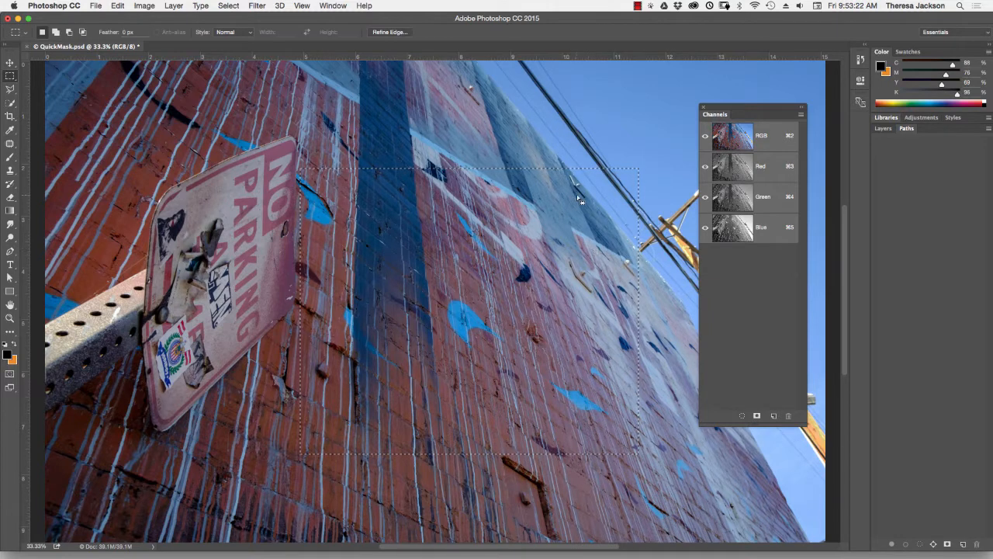
pyautogui.moveTo(586, 194)
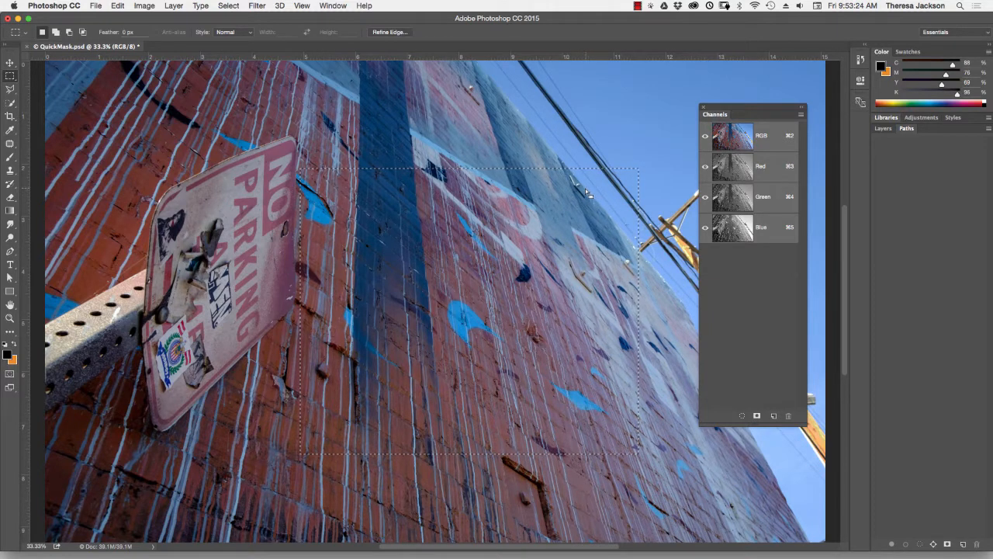
pyautogui.moveTo(500, 287)
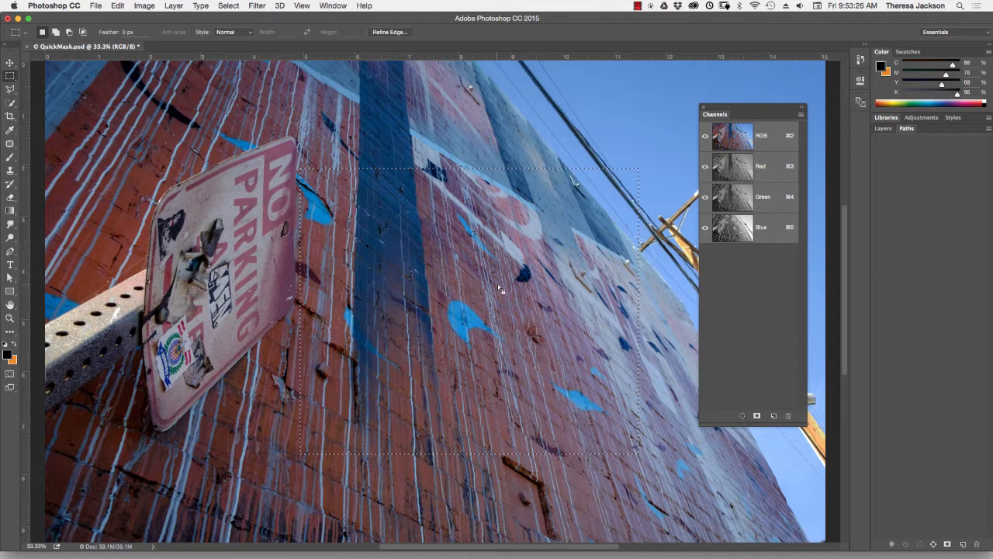
pyautogui.press('q')
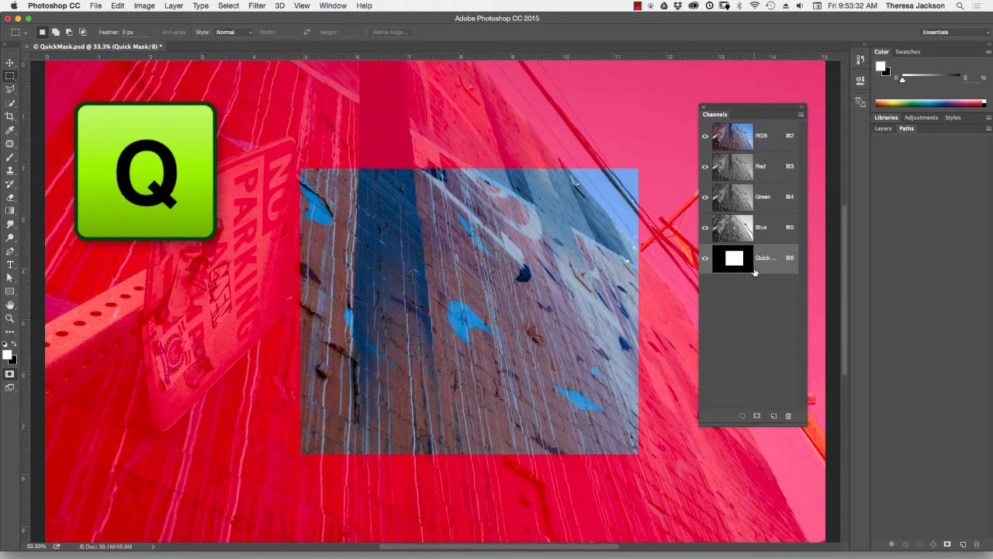
pyautogui.moveTo(807, 318)
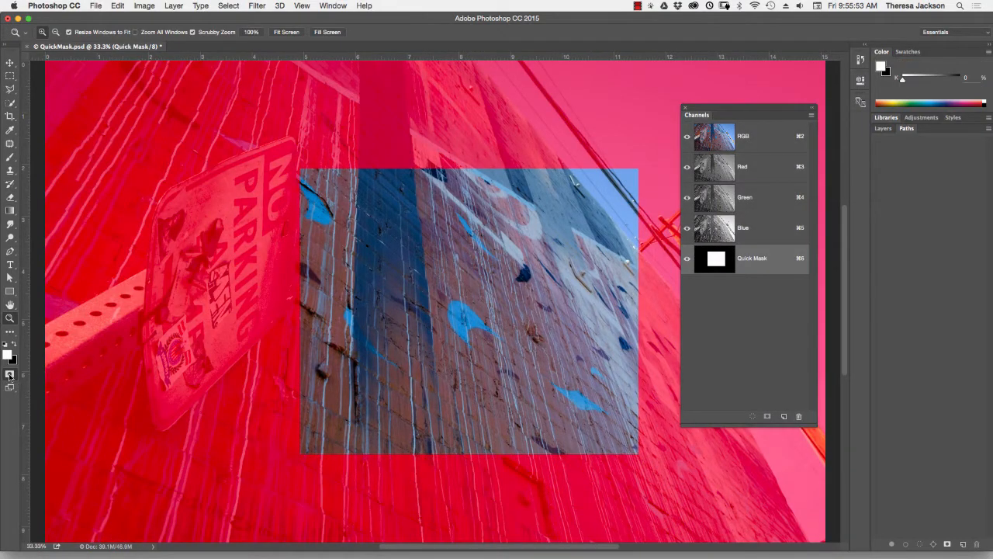
pyautogui.click(10, 374)
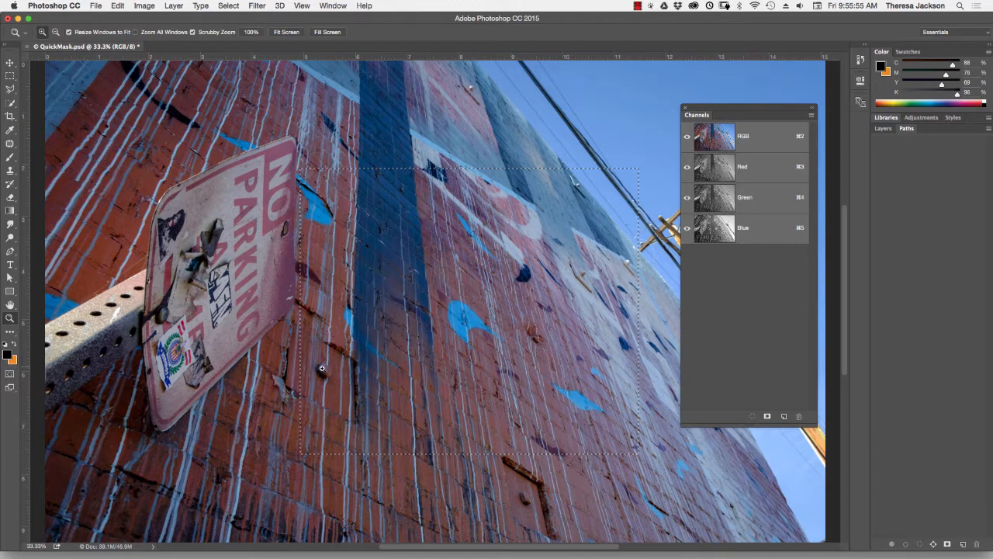
pyautogui.moveTo(281, 380)
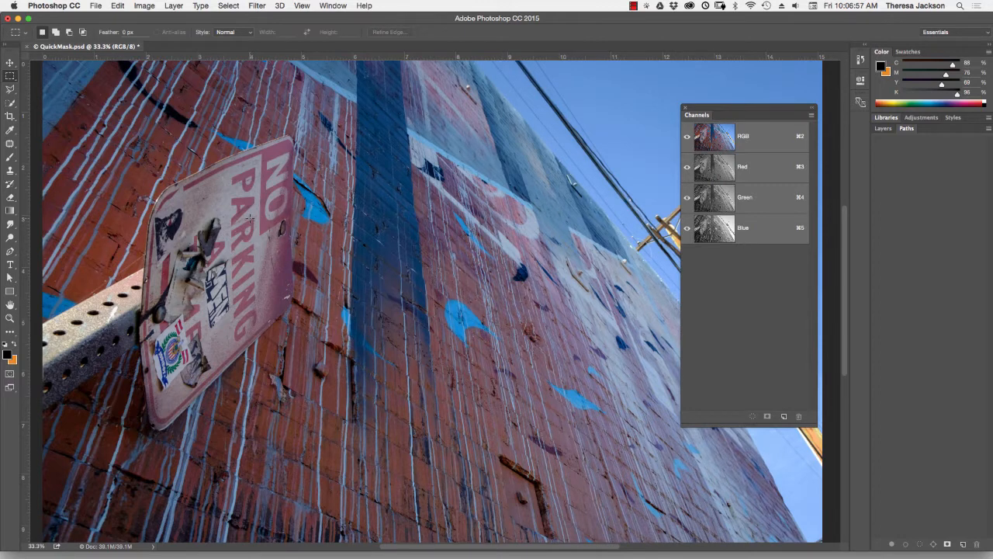
# Deselect the rectangle so the sign and post can be traced instead.
pyautogui.click(9, 103)
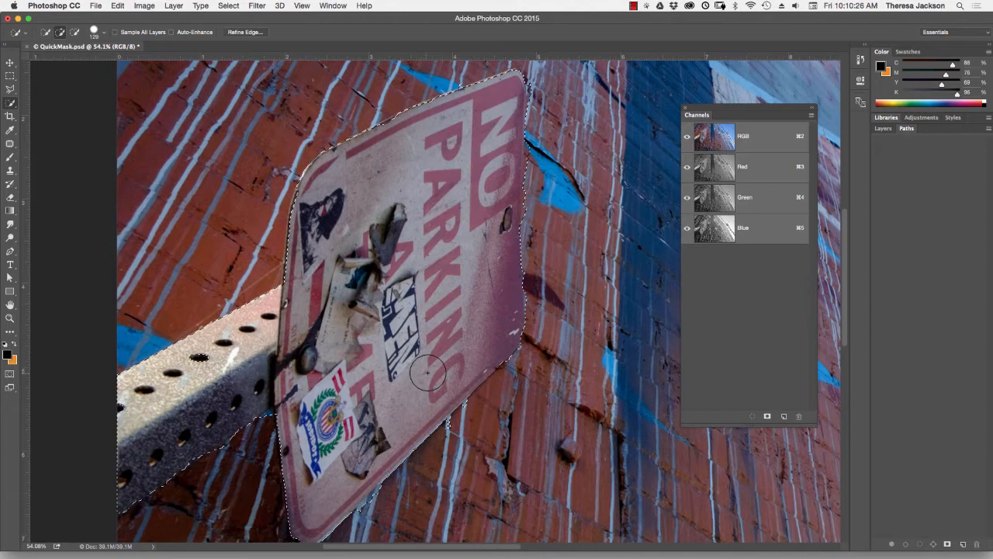
# Toggle Quick Mask mode on the sign selection and restore the composite colour view.
pyautogui.press('q')
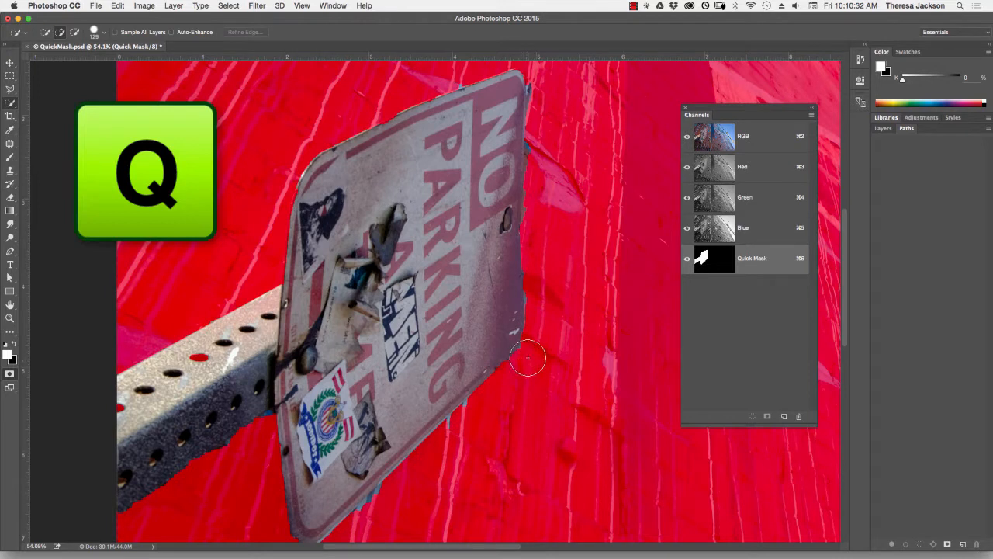
pyautogui.moveTo(287, 291)
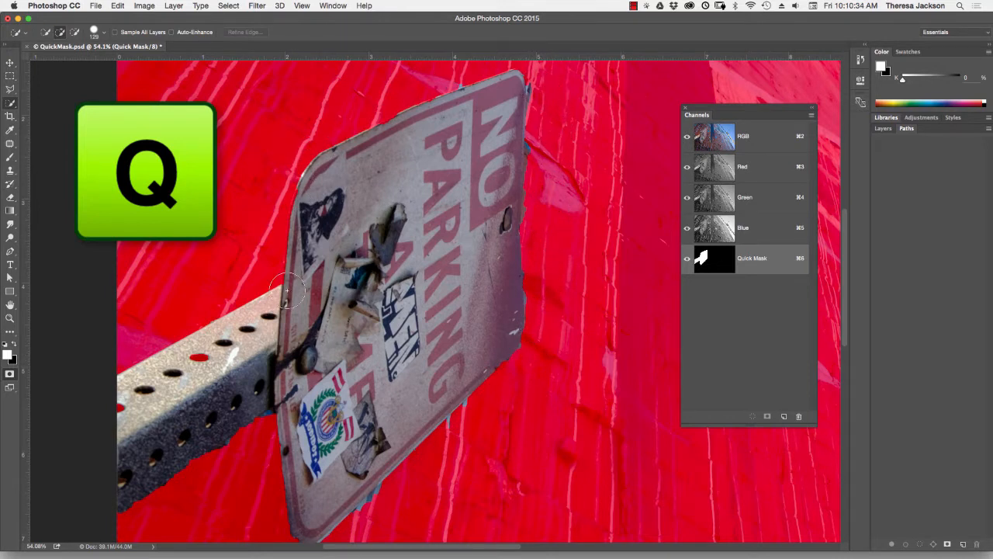
pyautogui.moveTo(559, 401)
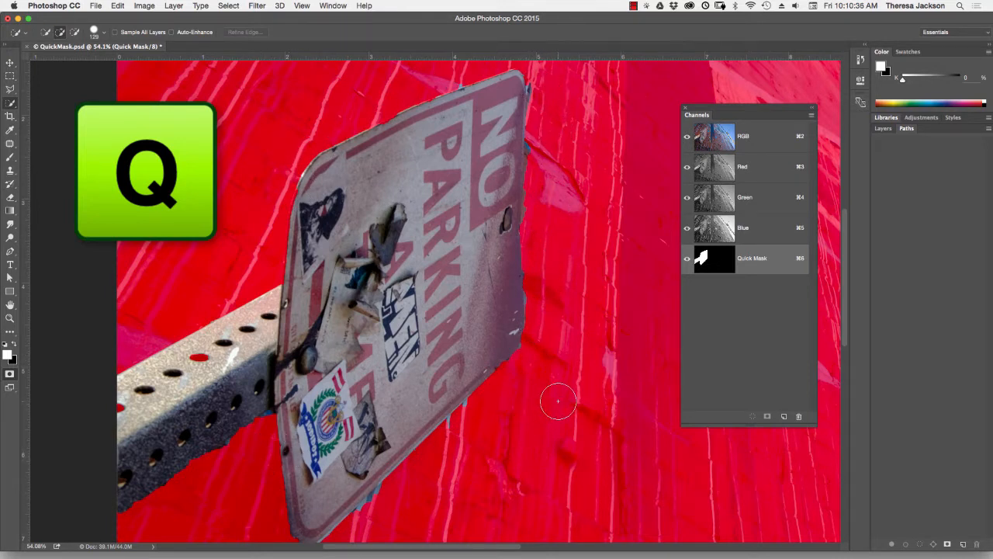
pyautogui.moveTo(723, 334)
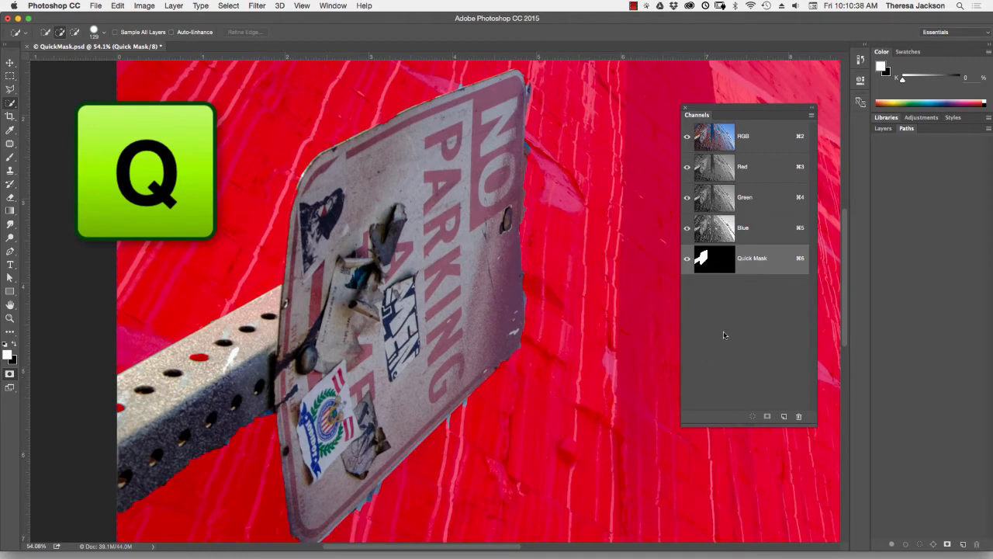
pyautogui.moveTo(726, 270)
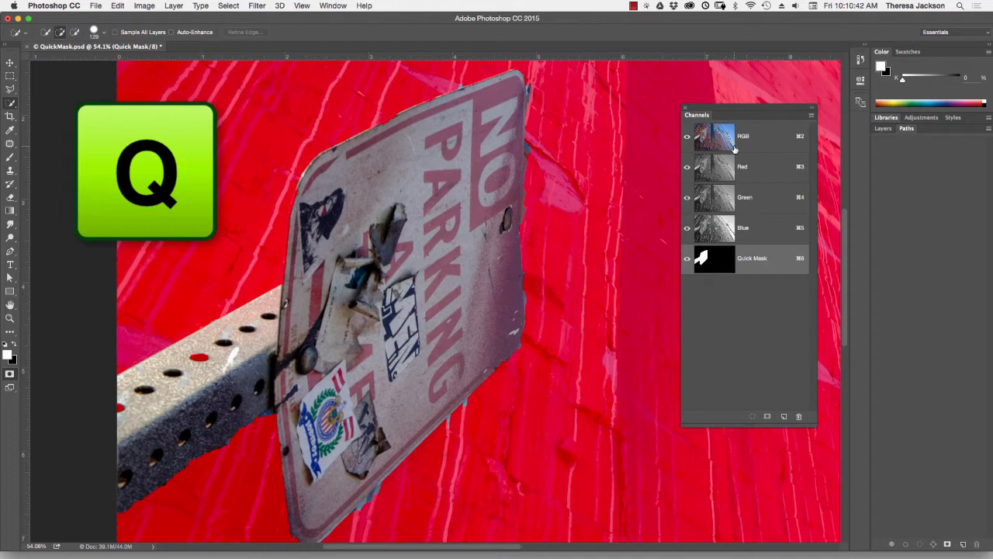
pyautogui.press('q')
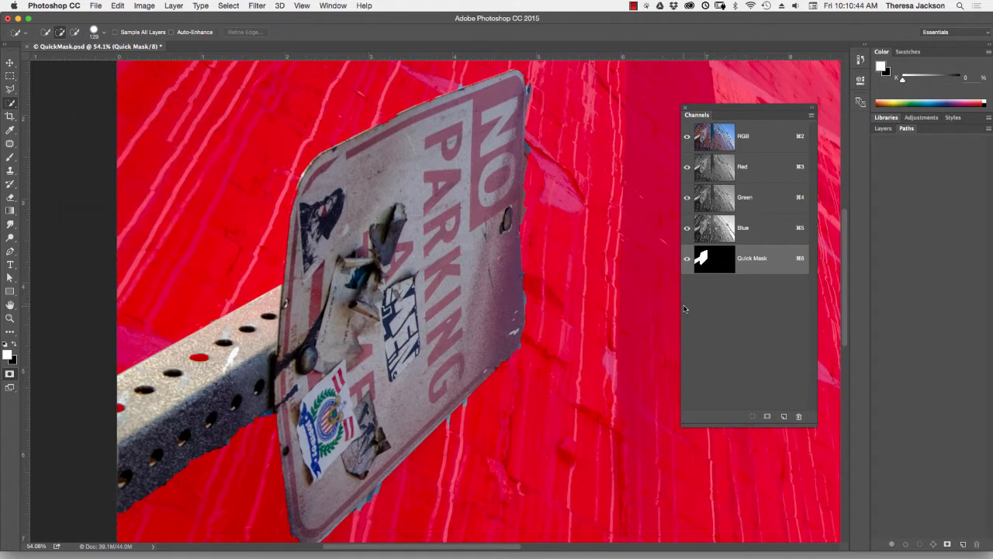
pyautogui.moveTo(694, 314)
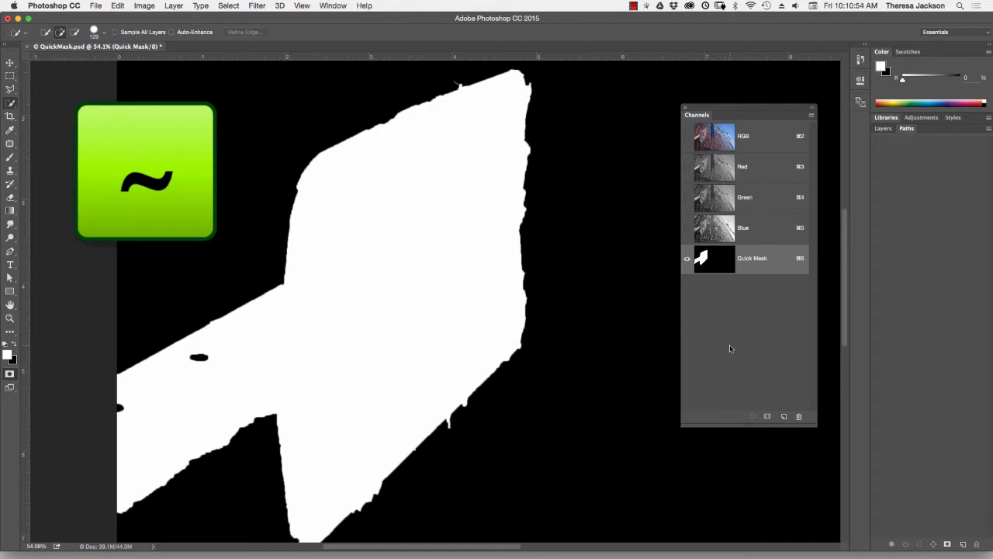
pyautogui.moveTo(723, 346)
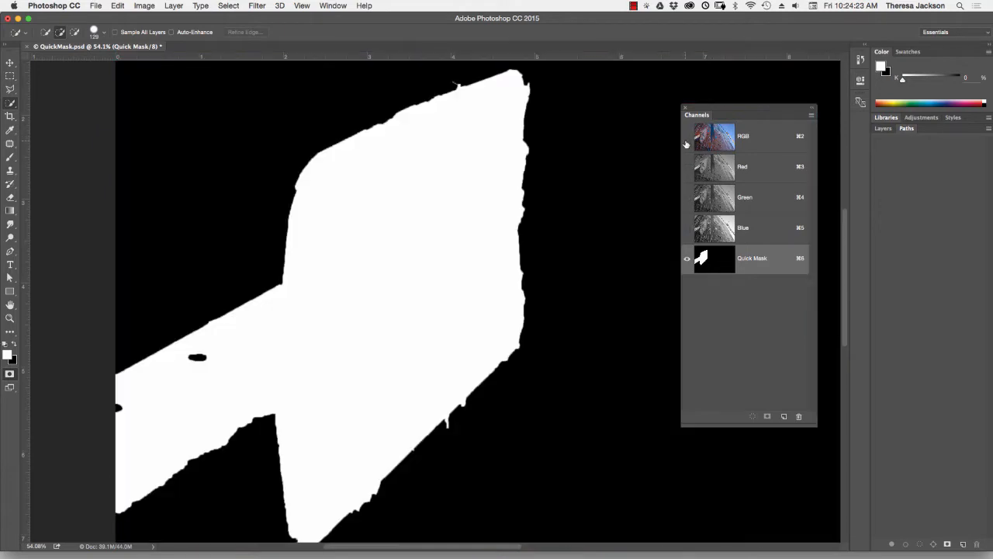
pyautogui.click(686, 137)
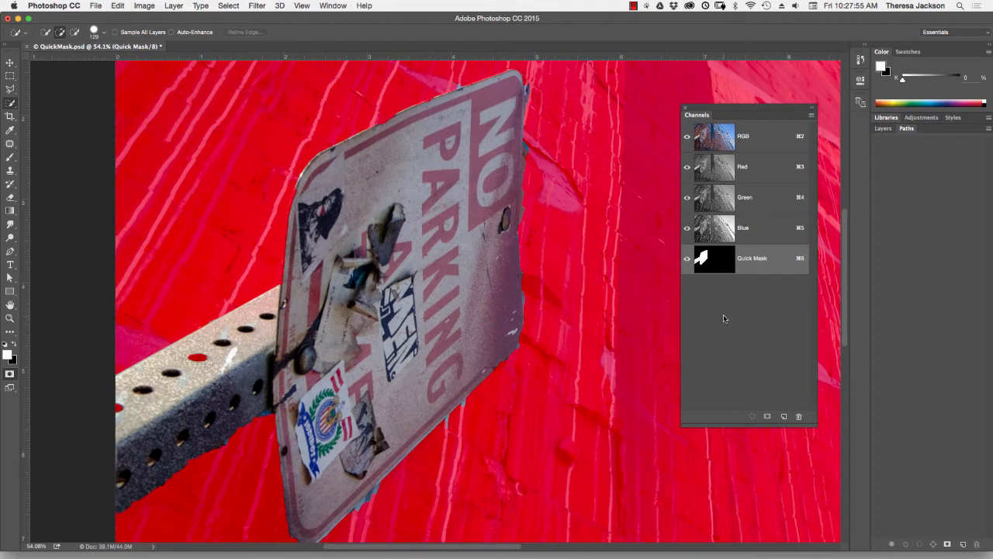
pyautogui.moveTo(686, 320)
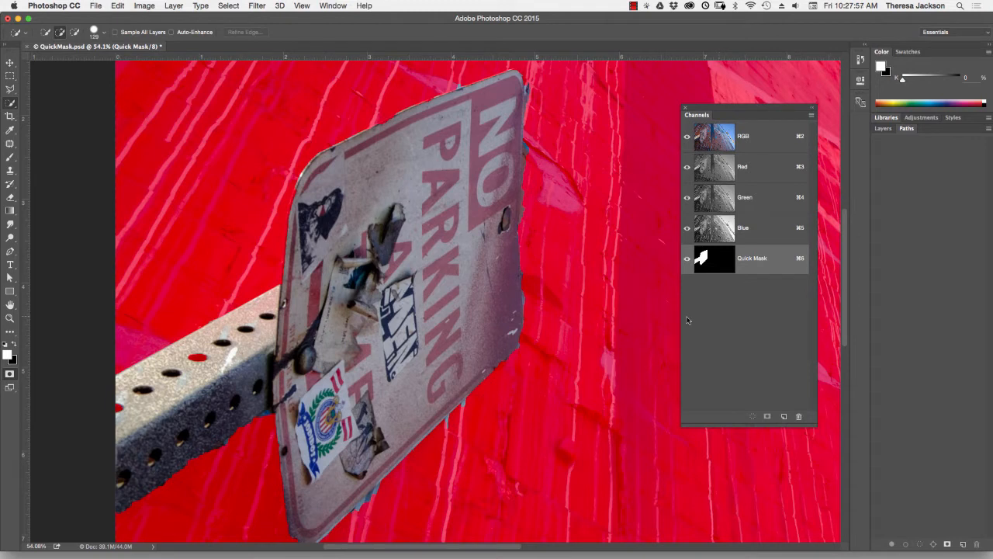
pyautogui.moveTo(693, 319)
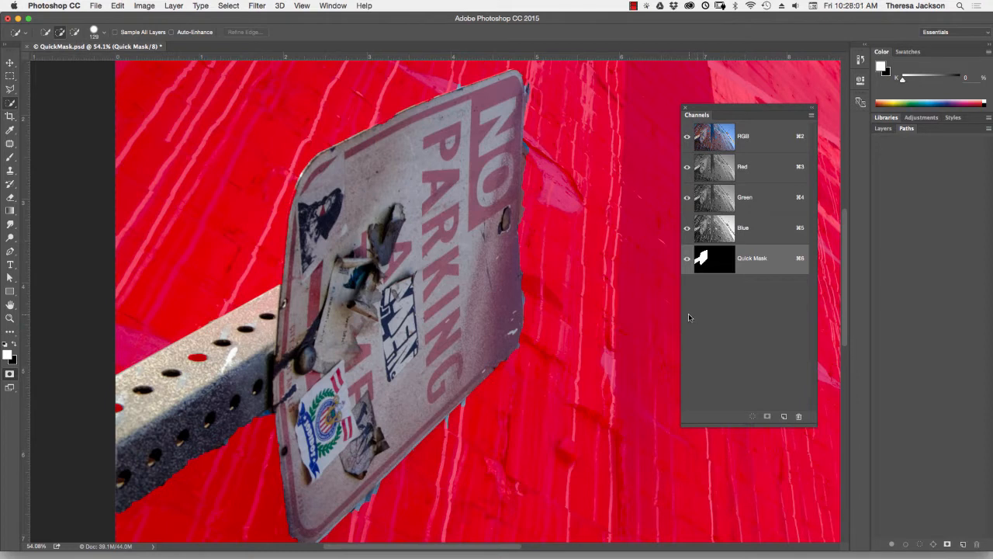
pyautogui.moveTo(562, 208)
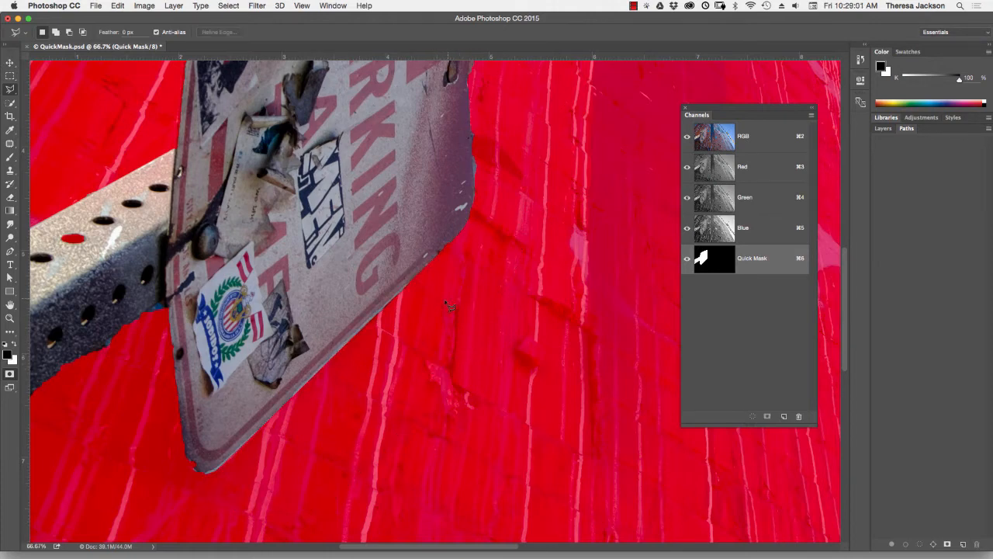
pyautogui.moveTo(478, 303)
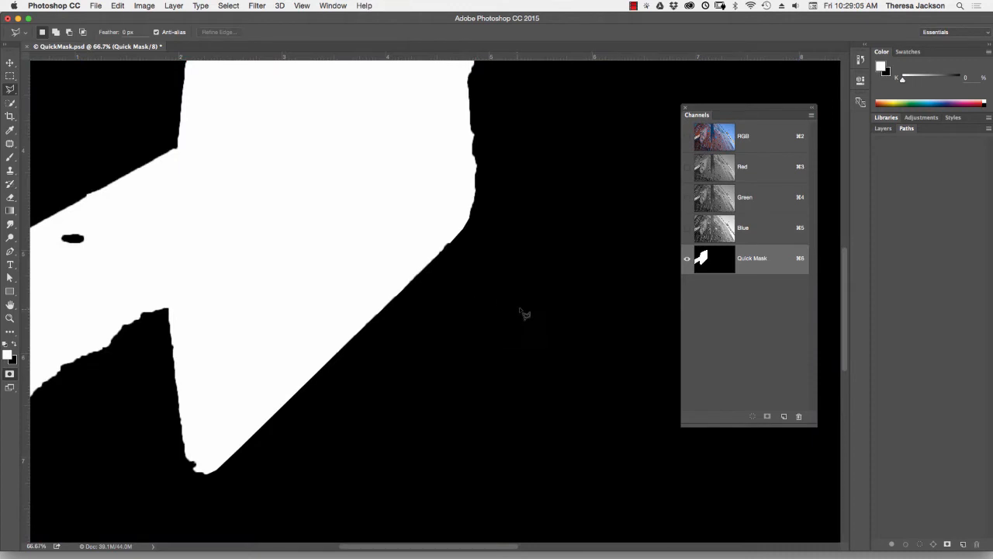
pyautogui.moveTo(485, 326)
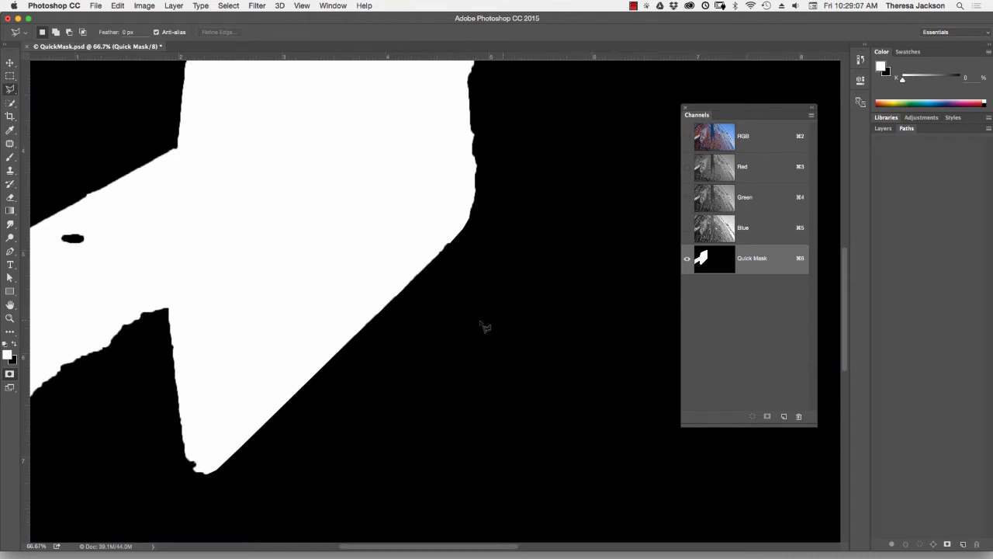
pyautogui.moveTo(307, 411)
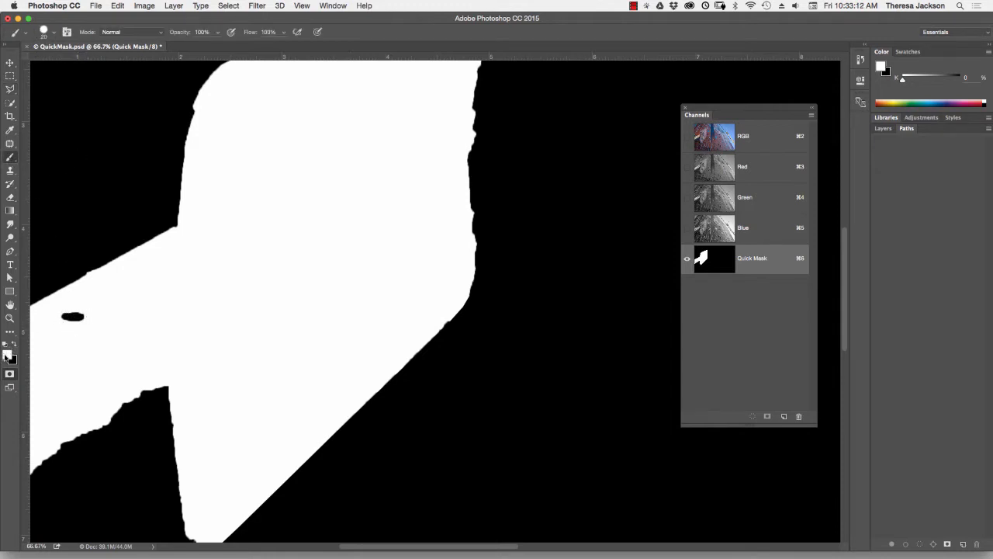
# Brush the Quick Mask along the sign's right side and top edge to tighten the overlay.
pyautogui.click(74, 318)
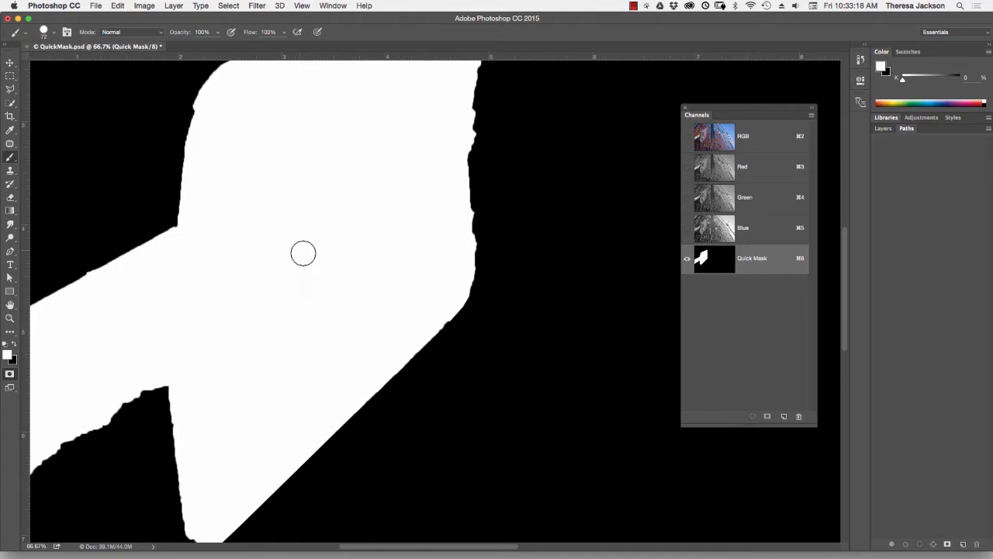
pyautogui.moveTo(611, 273)
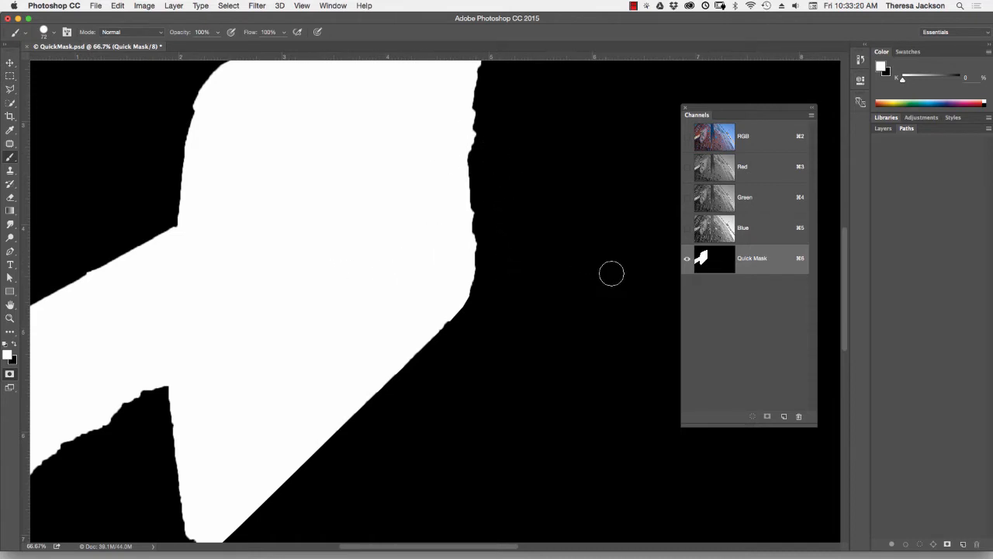
pyautogui.moveTo(649, 276)
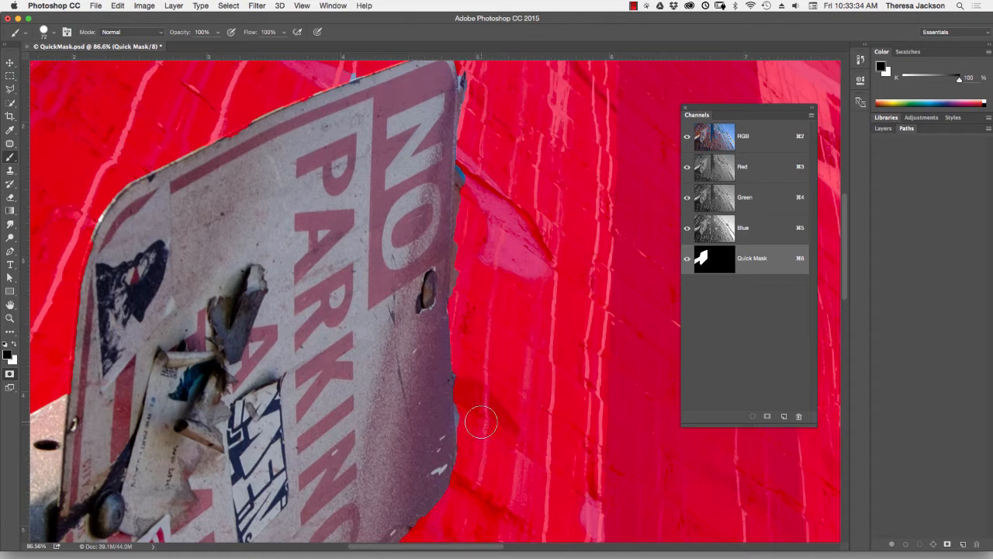
pyautogui.moveTo(389, 101)
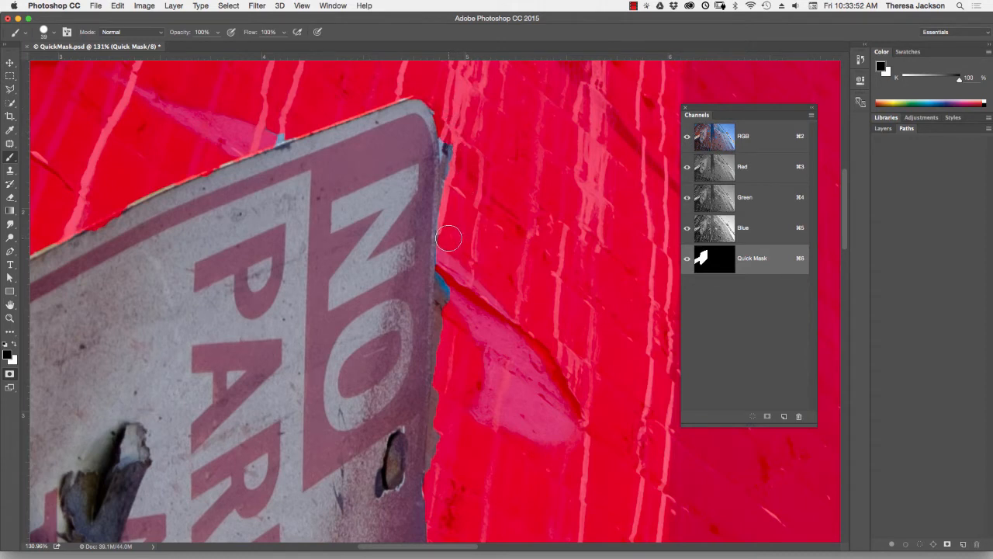
pyautogui.moveTo(449, 239); pyautogui.dragTo(452, 314)
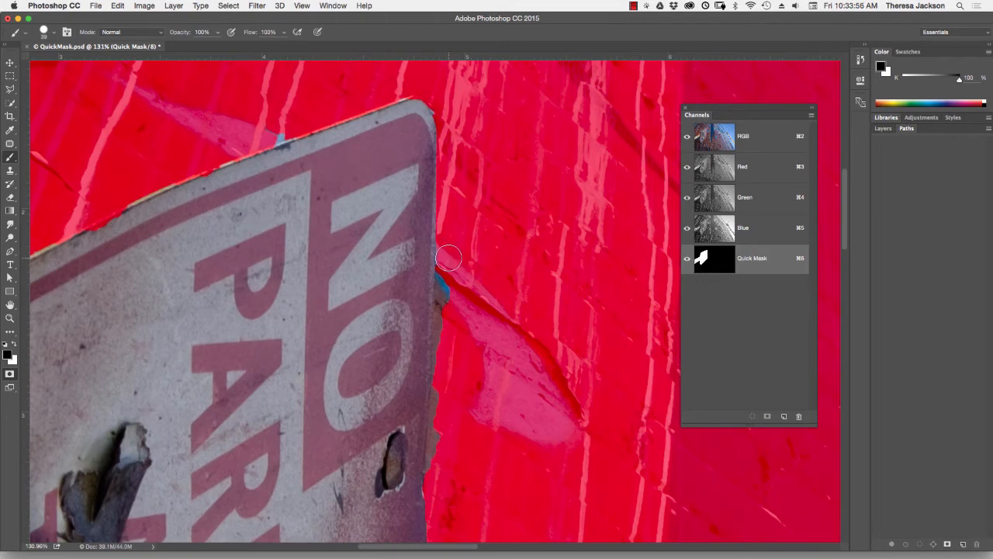
pyautogui.moveTo(448, 258); pyautogui.dragTo(475, 472)
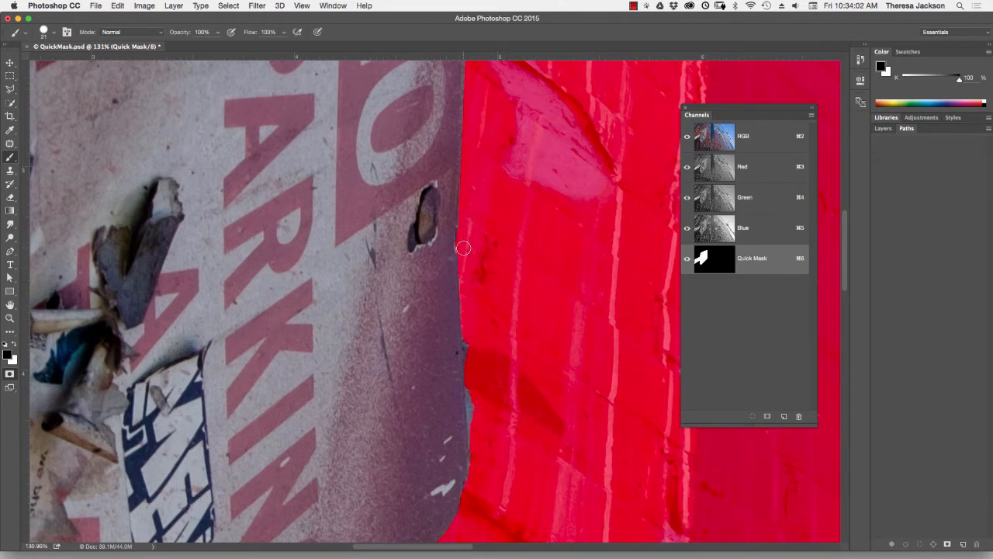
pyautogui.moveTo(462, 248); pyautogui.dragTo(472, 445)
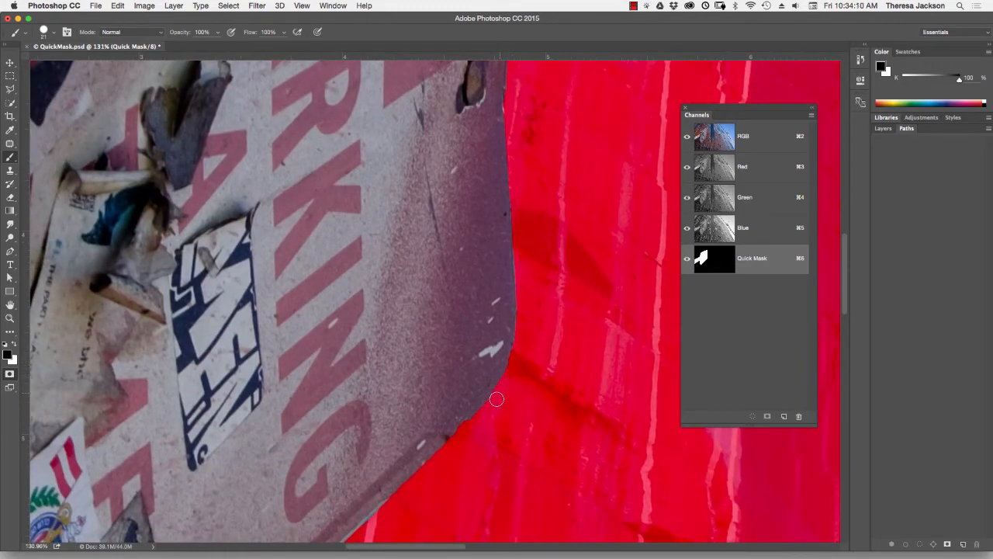
pyautogui.moveTo(492, 366)
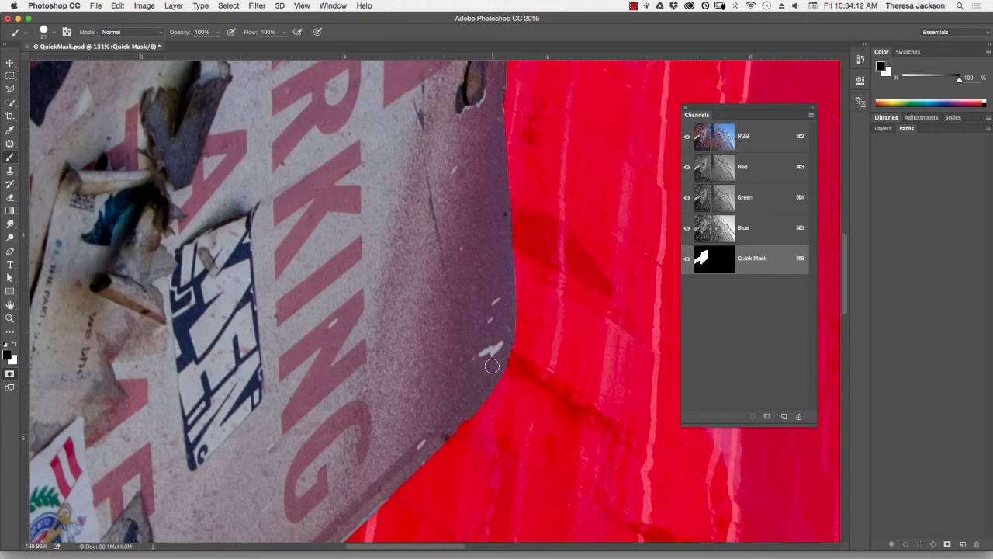
pyautogui.moveTo(25, 351)
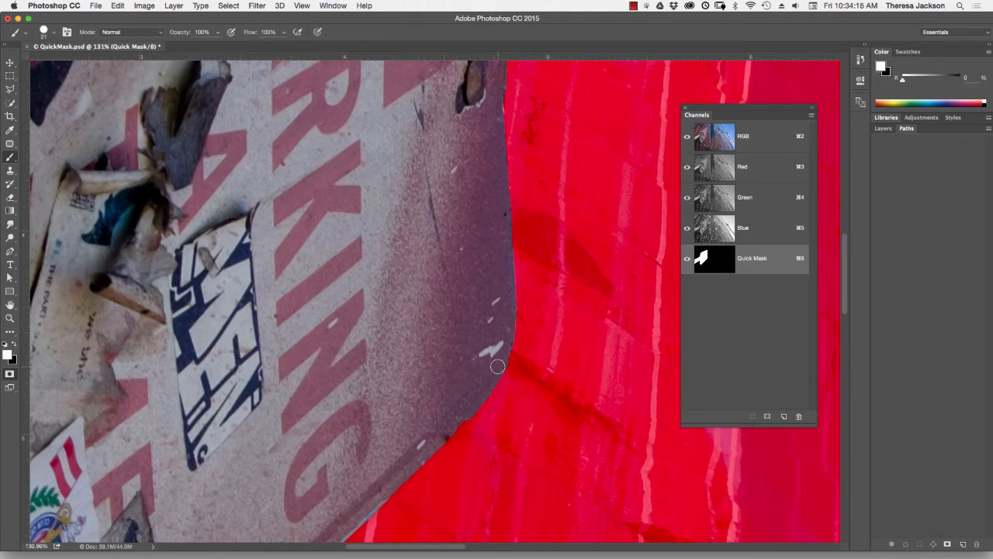
pyautogui.moveTo(497, 372)
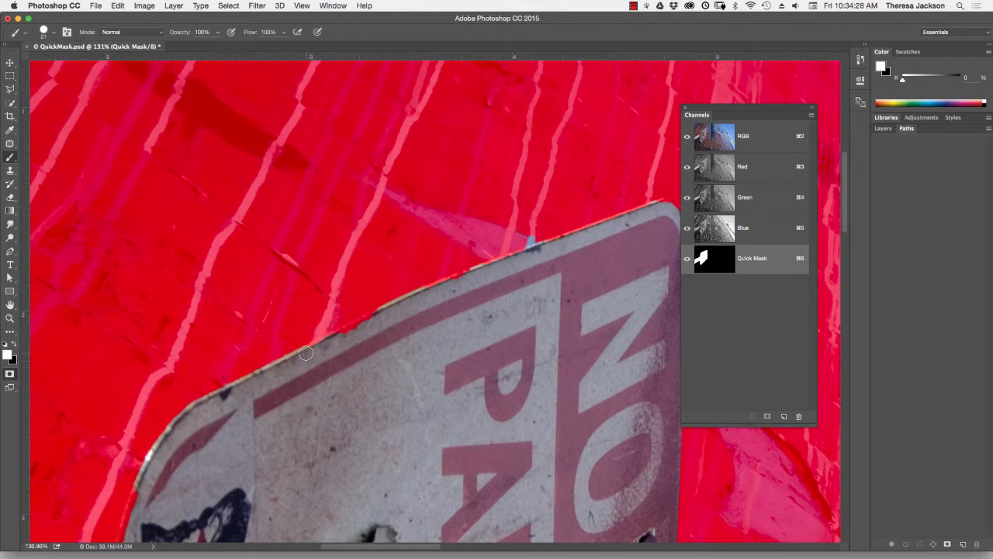
pyautogui.moveTo(304, 354); pyautogui.dragTo(438, 292)
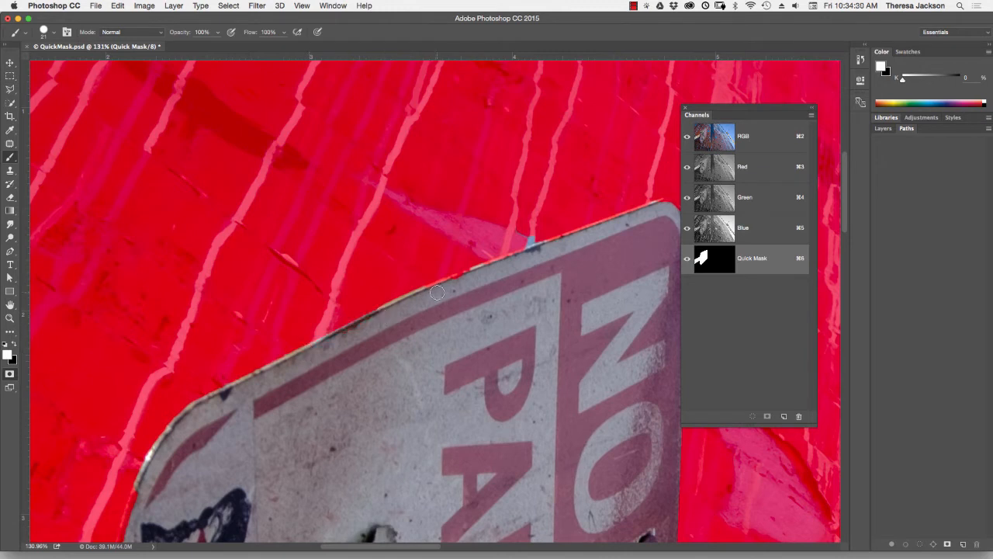
pyautogui.moveTo(437, 292); pyautogui.dragTo(540, 250)
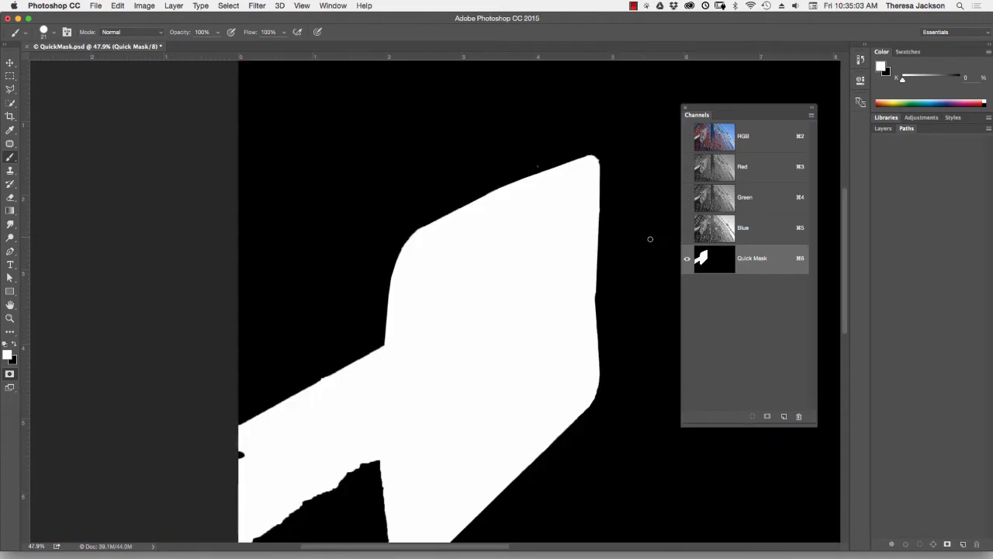
pyautogui.moveTo(562, 208)
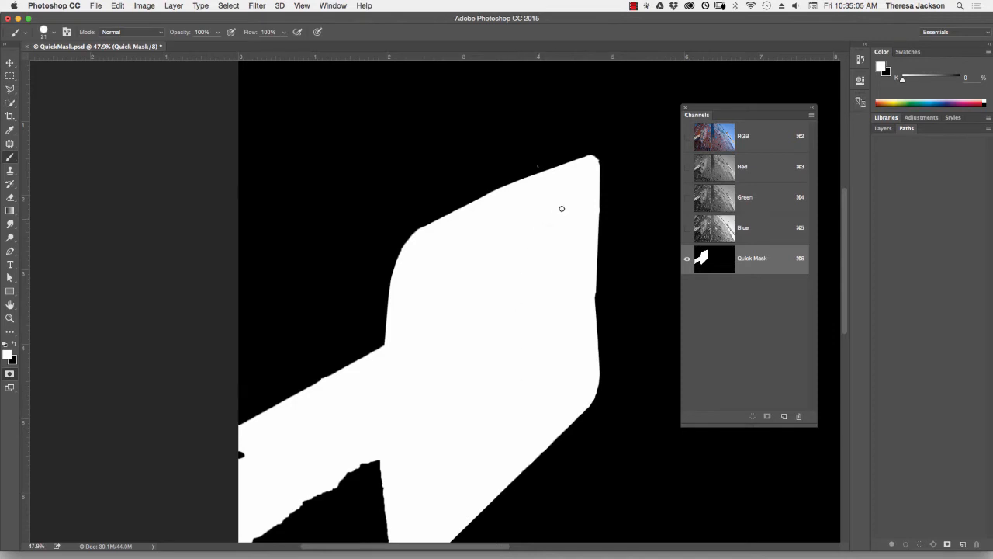
pyautogui.moveTo(528, 165)
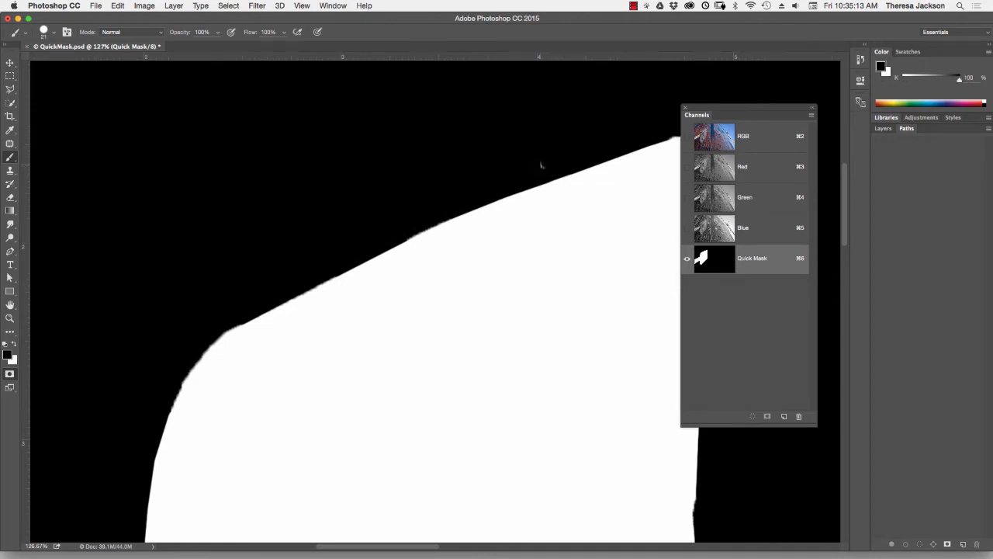
pyautogui.moveTo(427, 232)
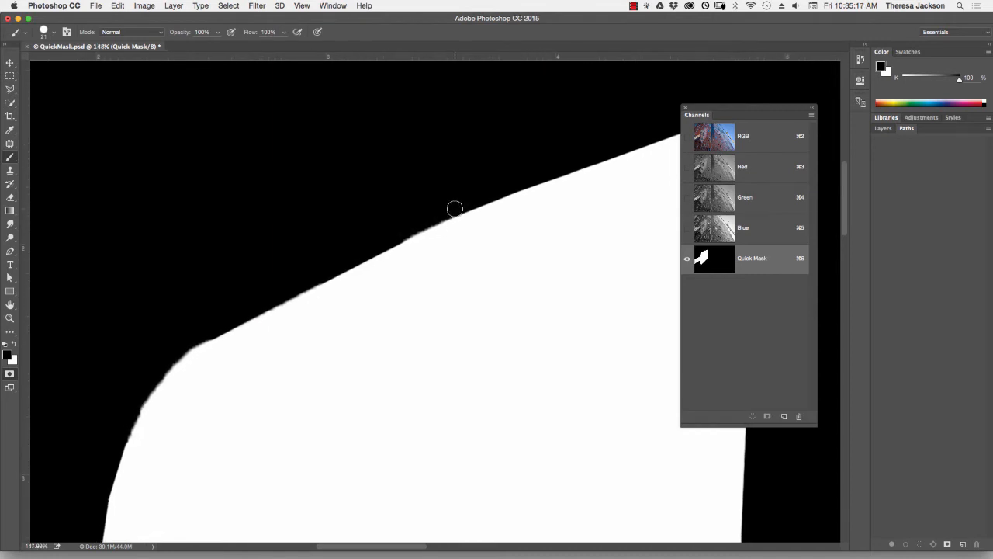
pyautogui.moveTo(397, 234)
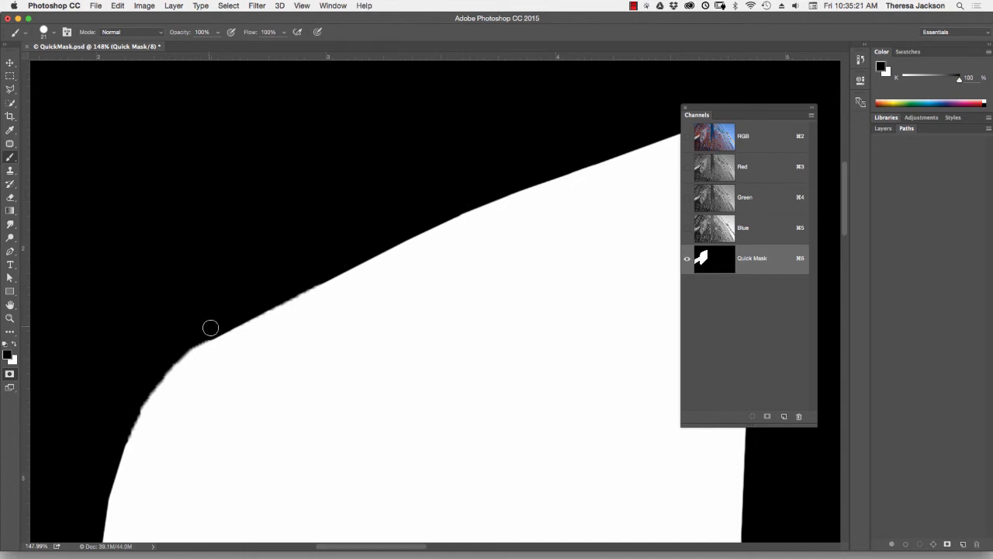
# Smooth the mask's curved corner and diagonal edge of the sign outline with the brush.
pyautogui.moveTo(211, 325); pyautogui.dragTo(185, 345)
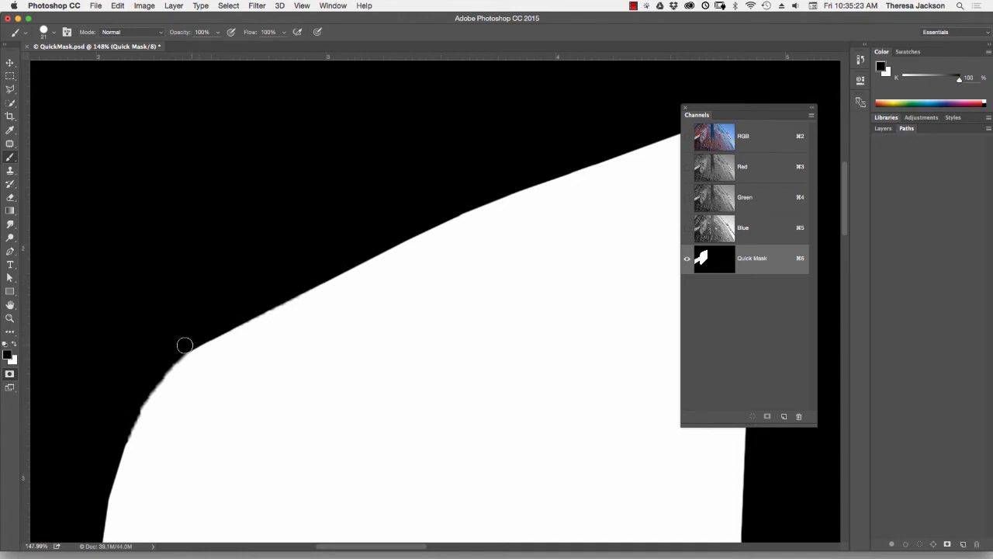
pyautogui.moveTo(184, 345); pyautogui.dragTo(133, 400)
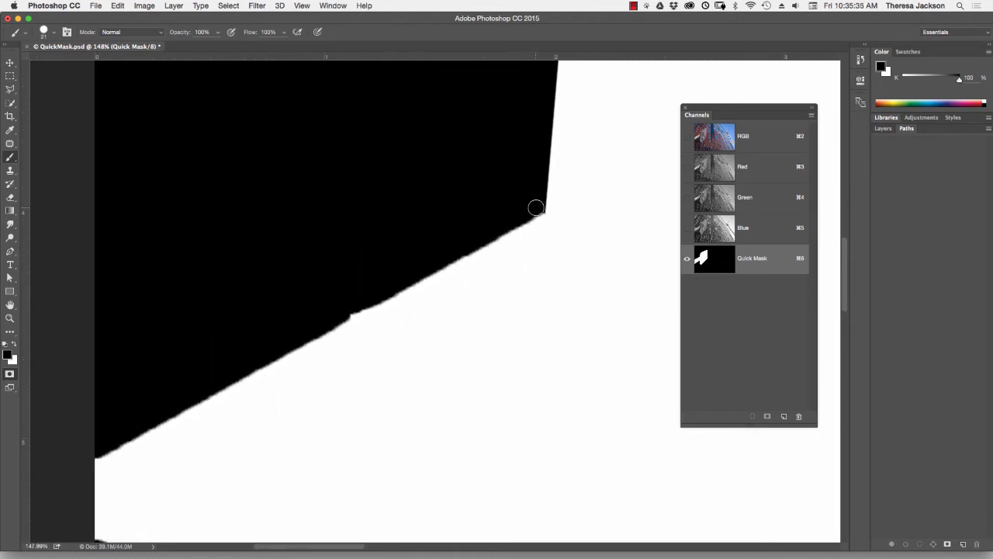
pyautogui.moveTo(536, 208); pyautogui.dragTo(164, 377)
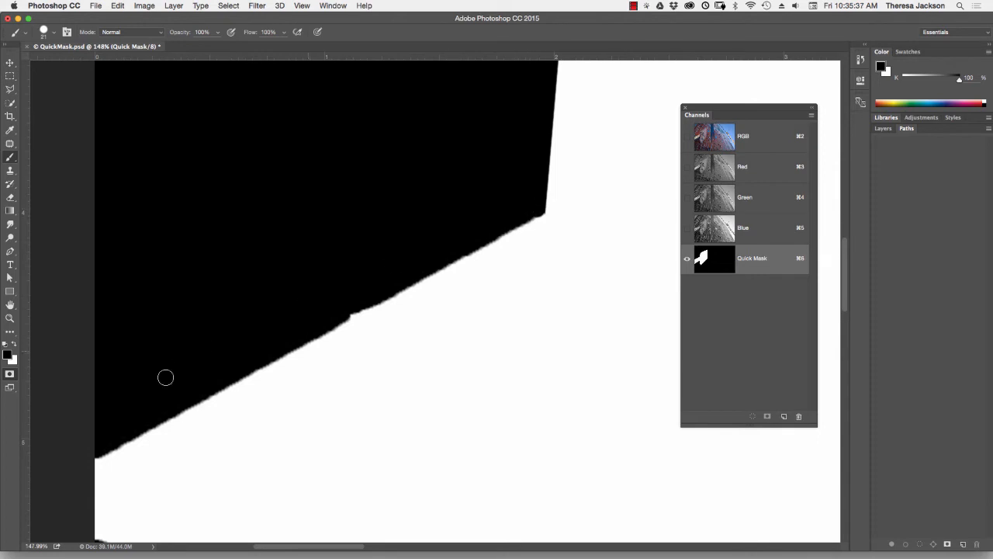
pyautogui.moveTo(164, 377); pyautogui.dragTo(350, 409)
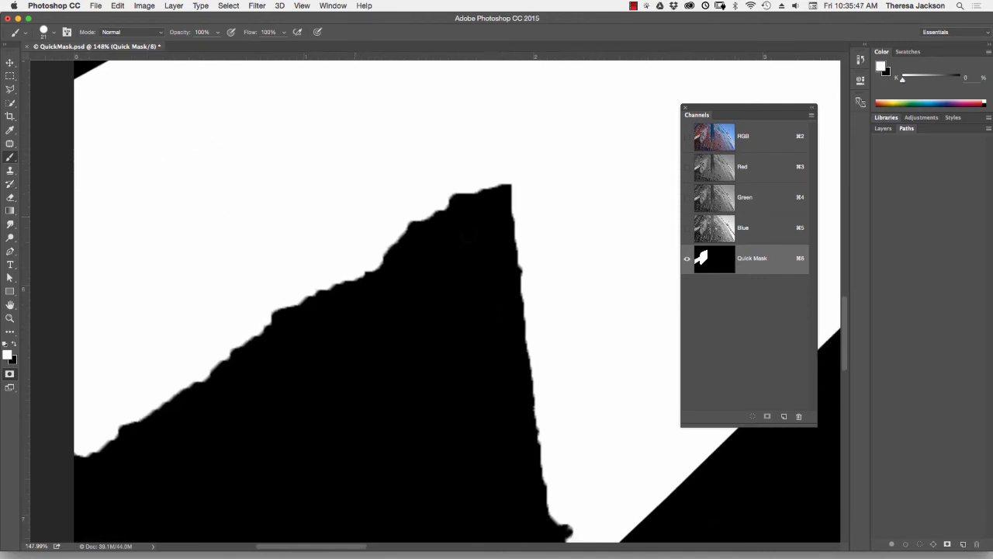
pyautogui.moveTo(601, 250)
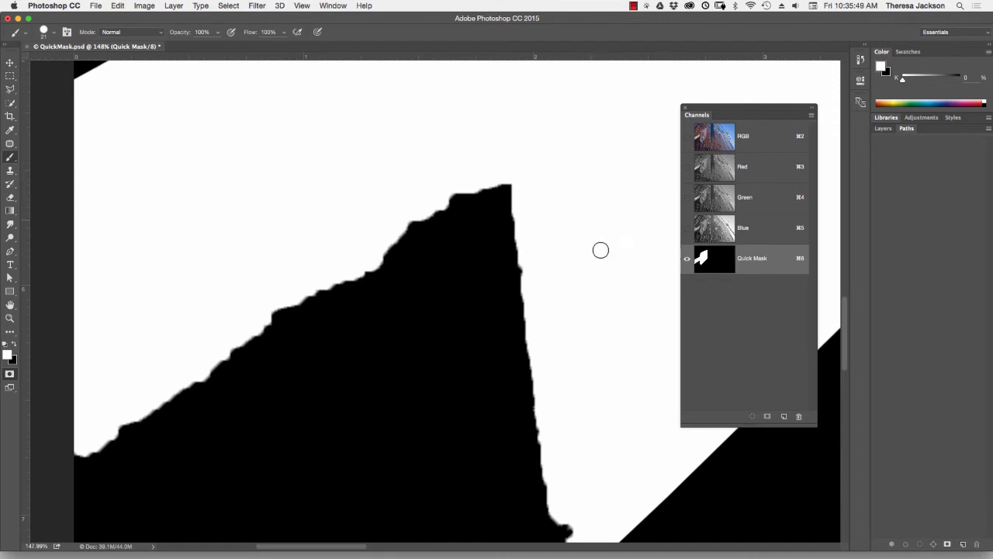
pyautogui.moveTo(602, 251)
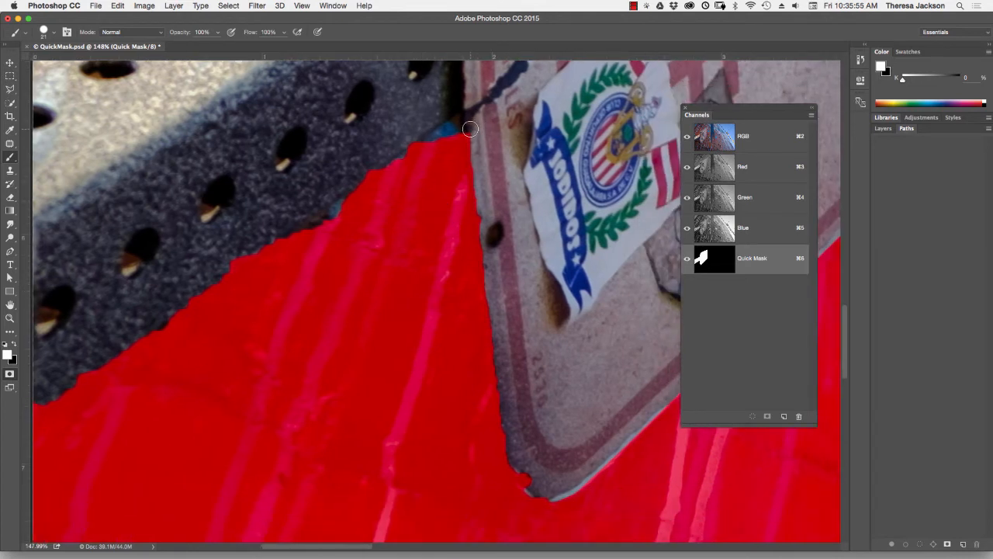
pyautogui.moveTo(469, 132)
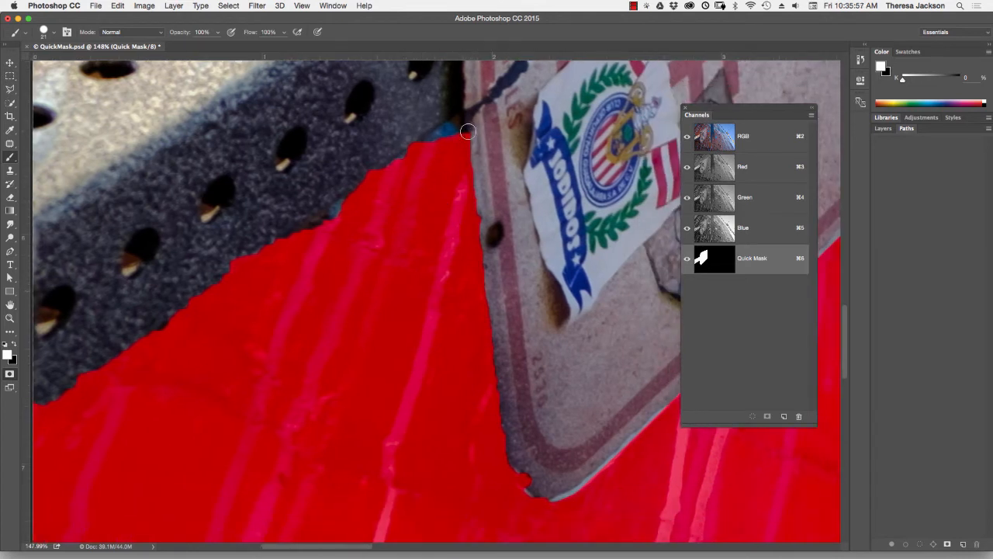
# Mask the wall up to the sign's lower corner and along the pole's underside.
pyautogui.moveTo(469, 130); pyautogui.dragTo(507, 447)
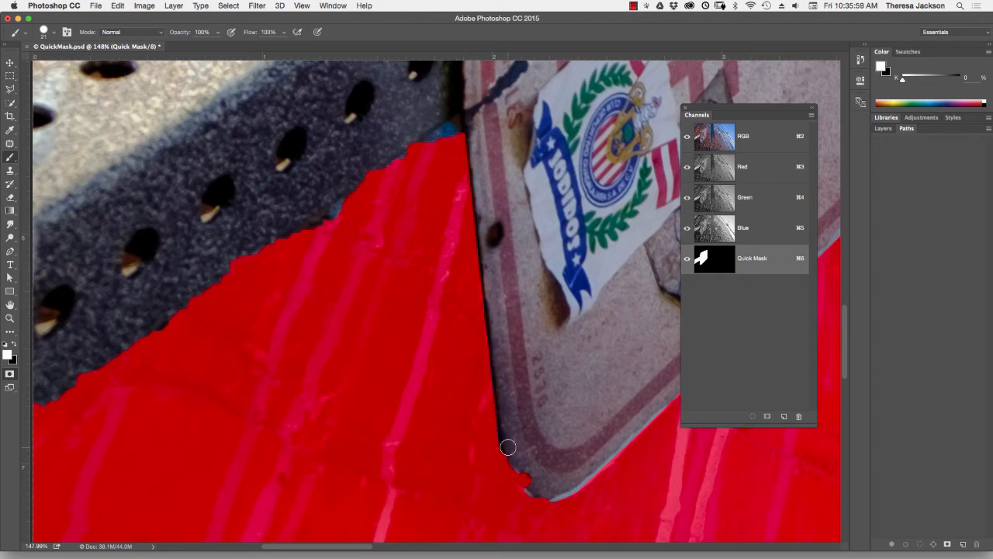
pyautogui.moveTo(508, 447); pyautogui.dragTo(517, 473)
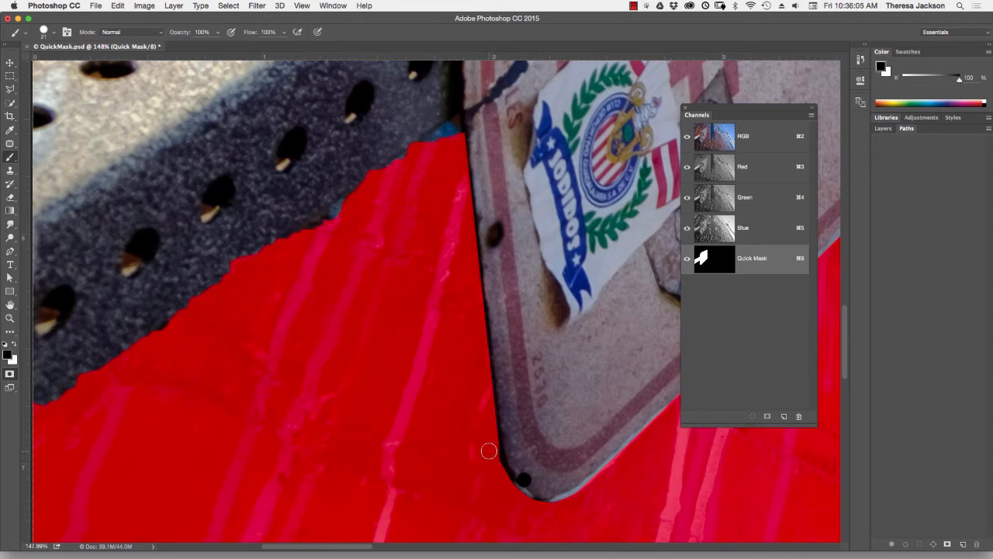
pyautogui.moveTo(496, 478)
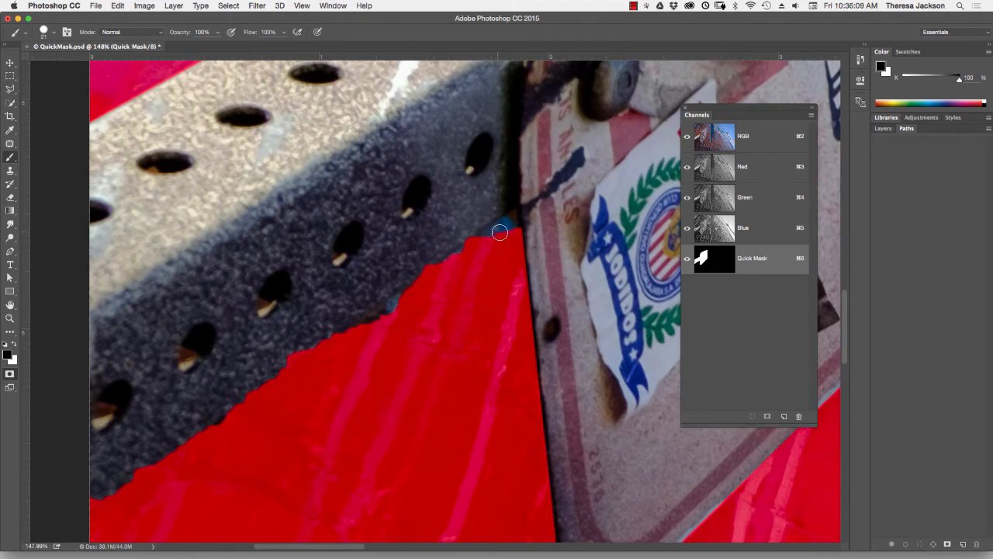
pyautogui.moveTo(500, 231); pyautogui.dragTo(92, 509)
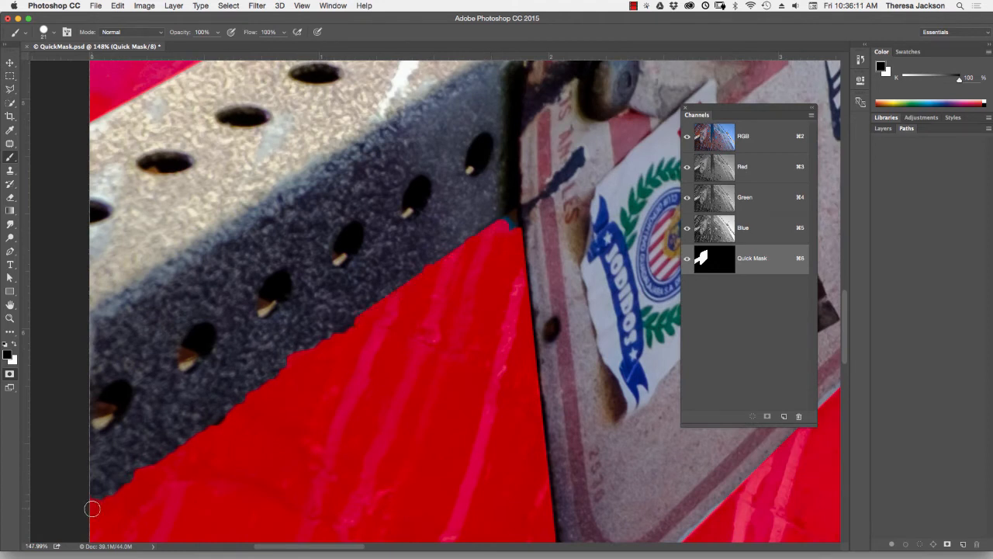
pyautogui.moveTo(91, 509); pyautogui.dragTo(502, 227)
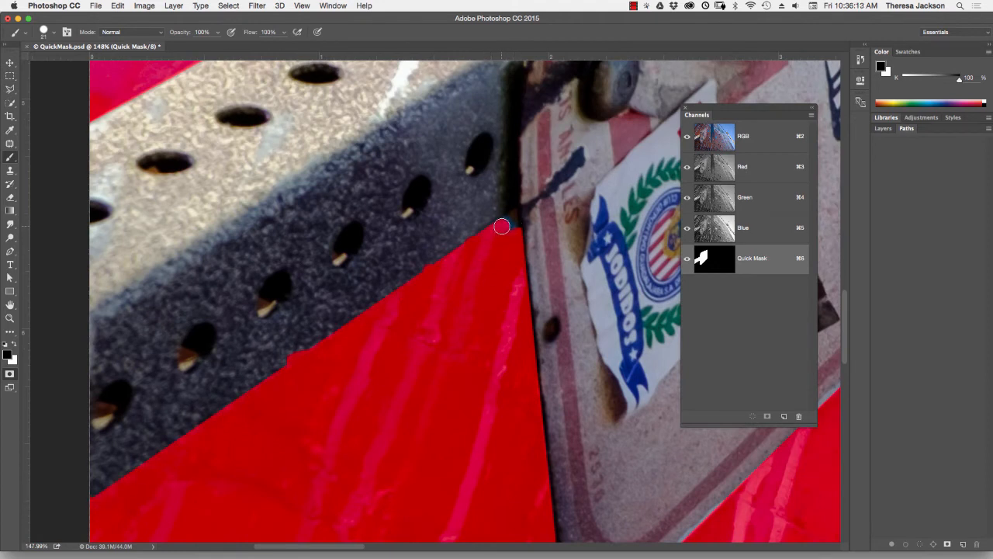
pyautogui.moveTo(502, 227); pyautogui.dragTo(513, 210)
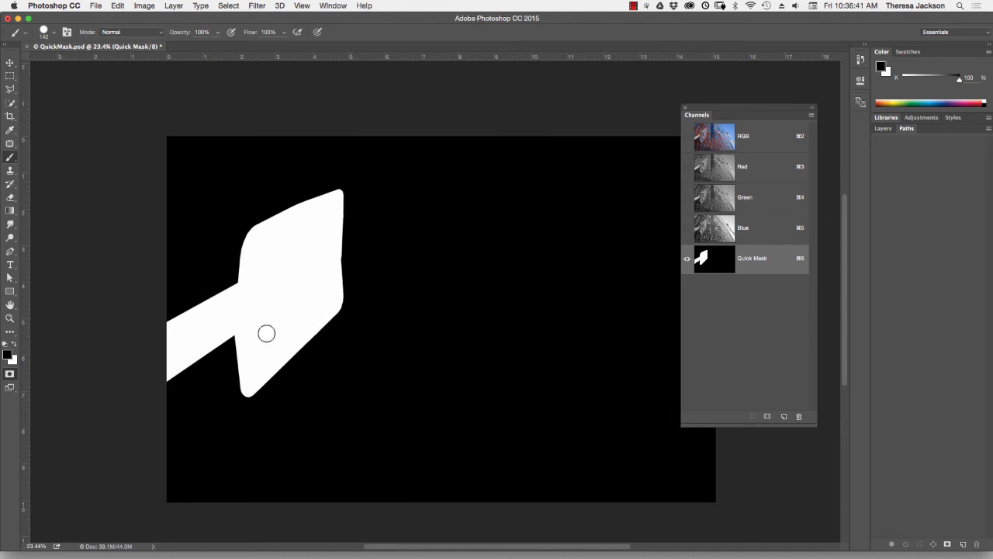
pyautogui.moveTo(347, 311)
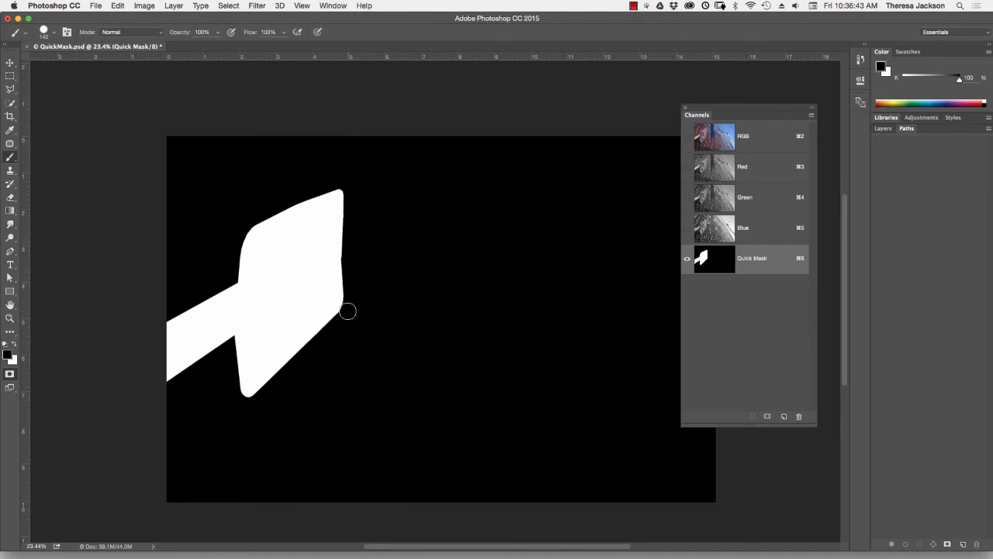
pyautogui.moveTo(345, 320)
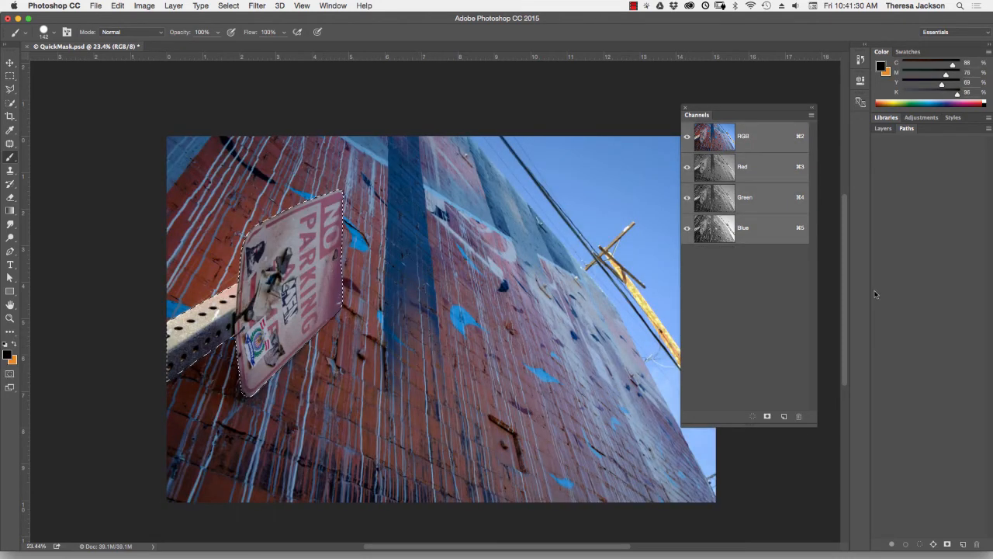
# In the Layers panel, add a Curves adjustment layer masked to the sign selection.
pyautogui.click(883, 127)
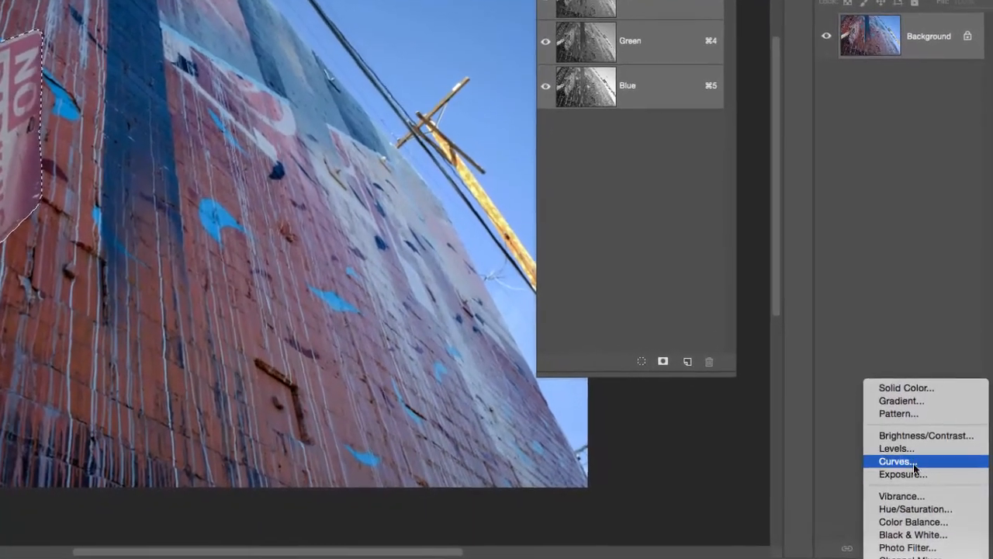
pyautogui.click(895, 461)
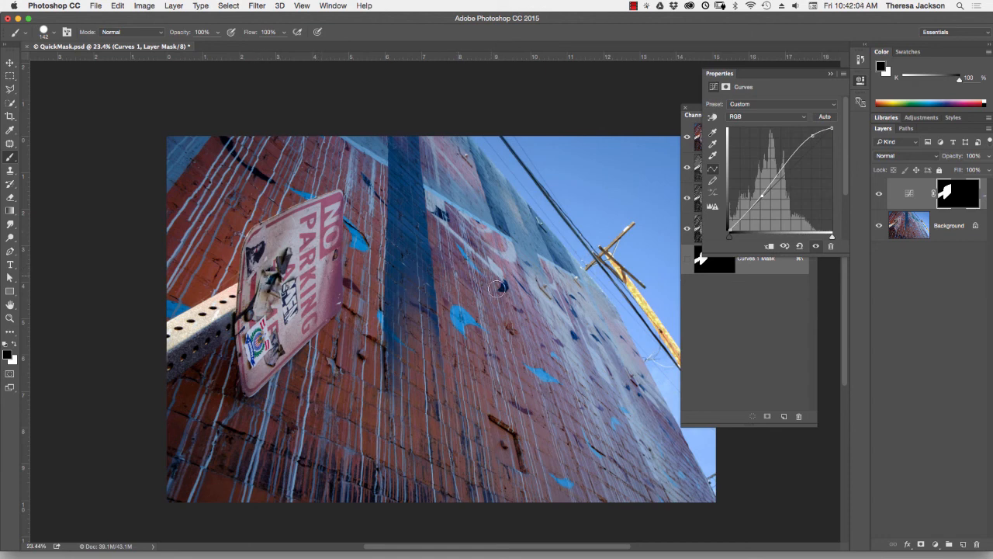
pyautogui.moveTo(899, 280)
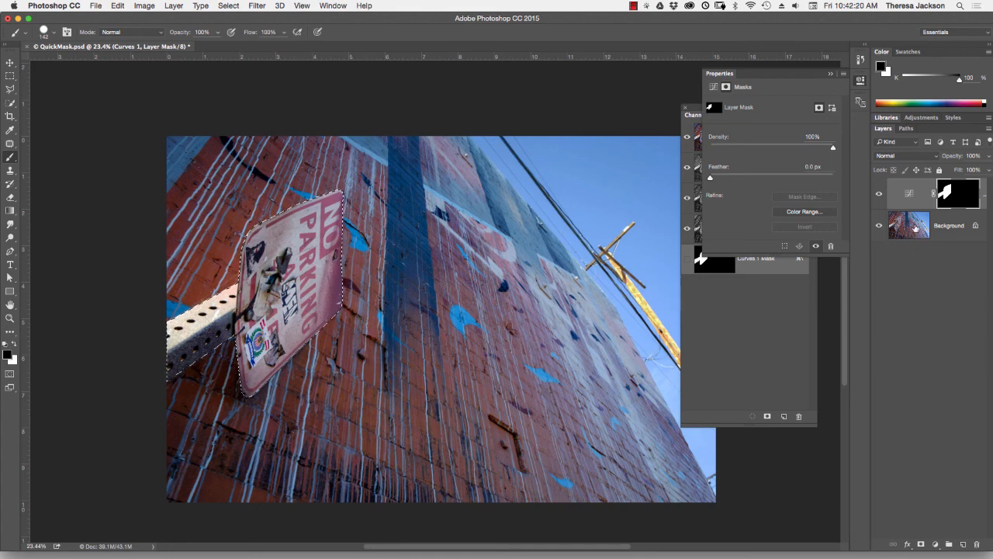
# Add a sign-shaped layer mask to the photo layer, leaving the sign on transparency.
pyautogui.click(910, 225)
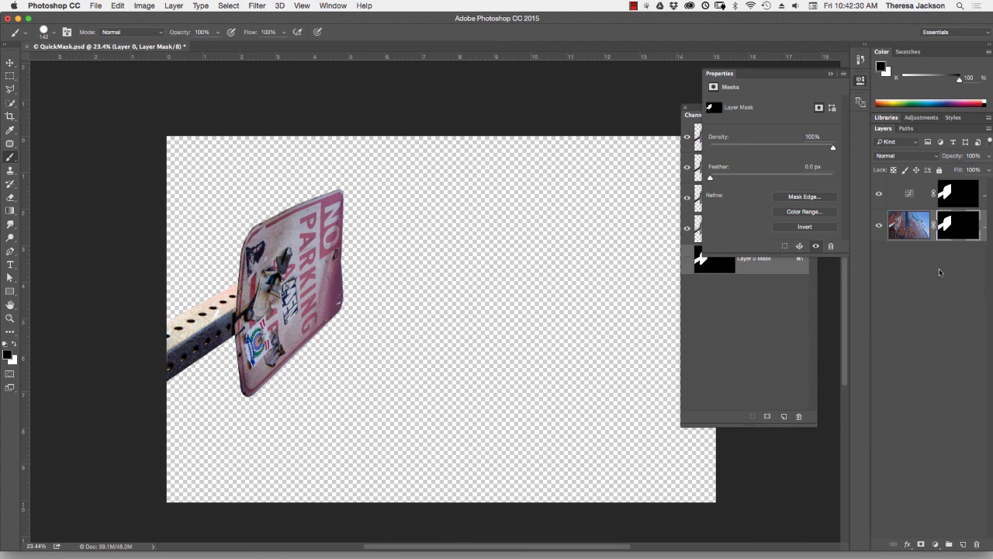
pyautogui.moveTo(807, 294)
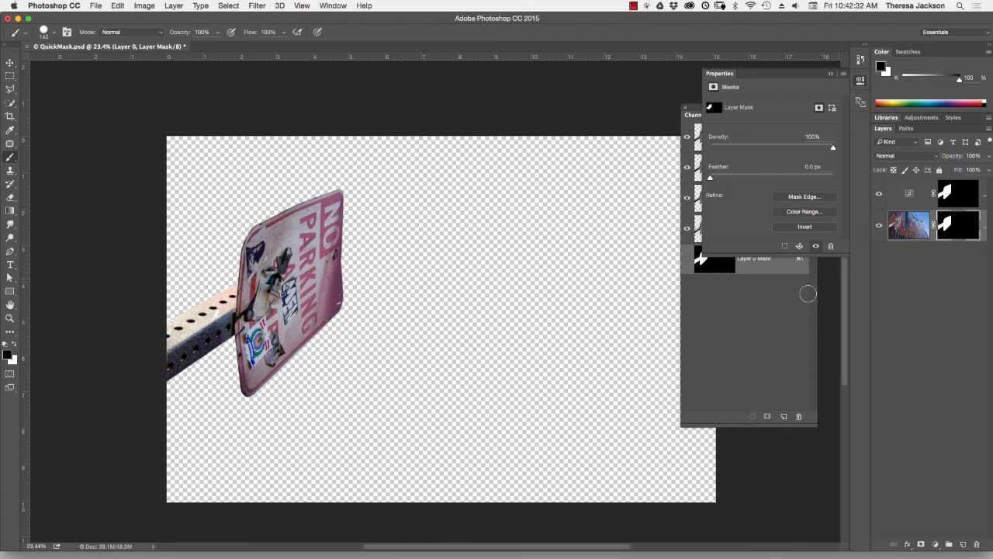
pyautogui.moveTo(730, 323)
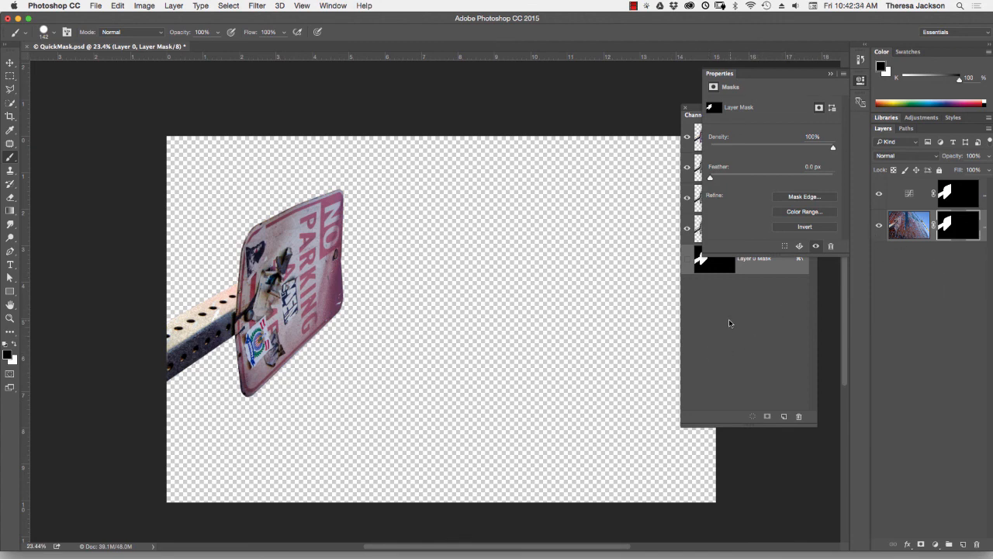